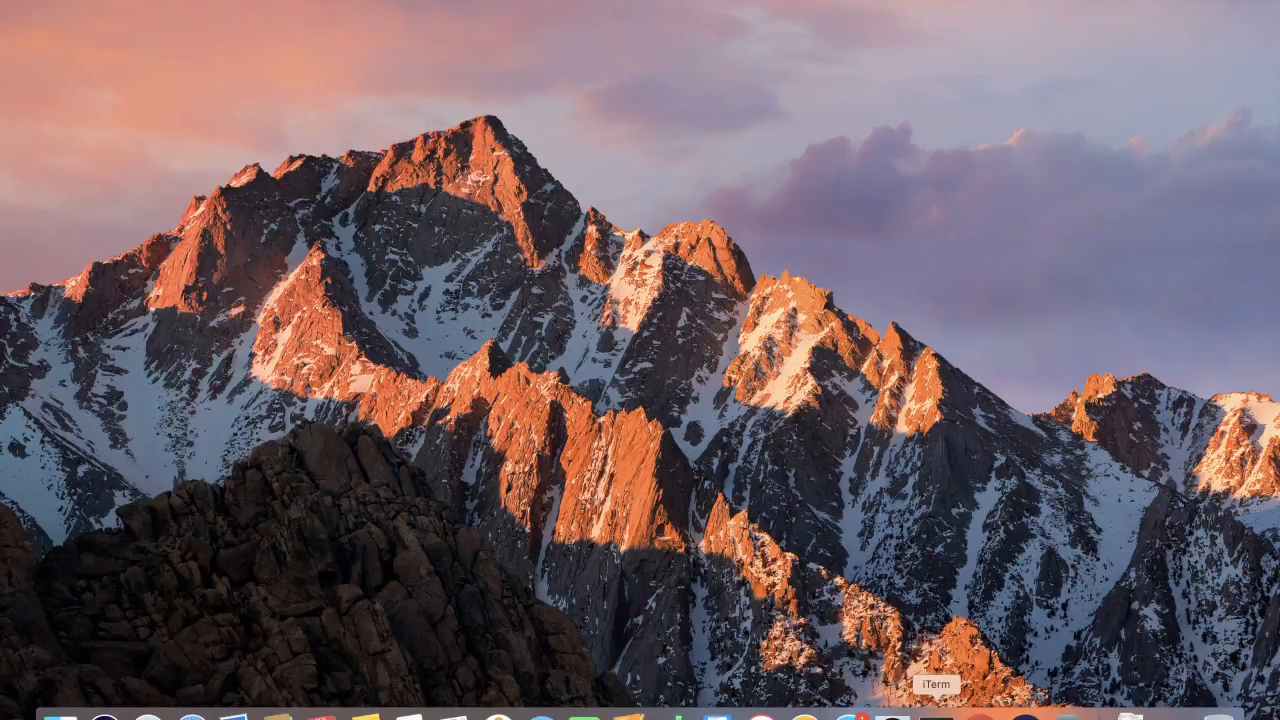
Step: Run gradle in a fresh iTerm2 session and see it report 'command not found'
left_click(944, 710)
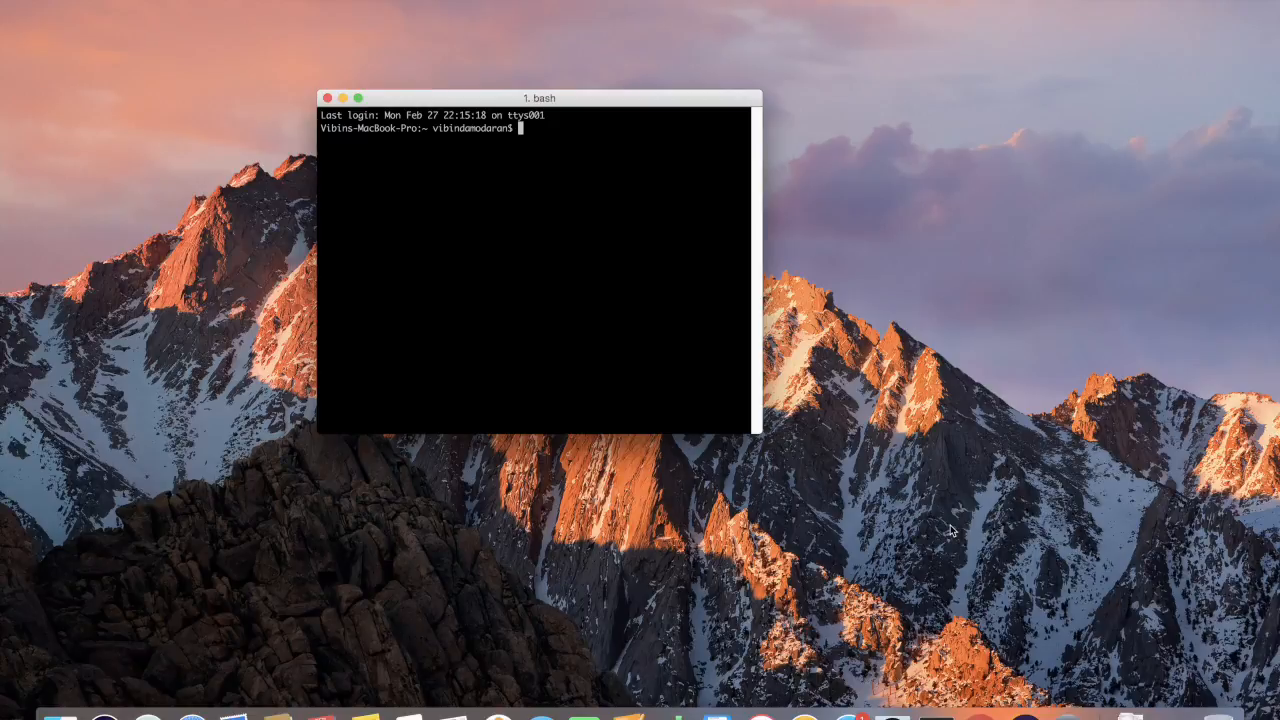
type("grd")
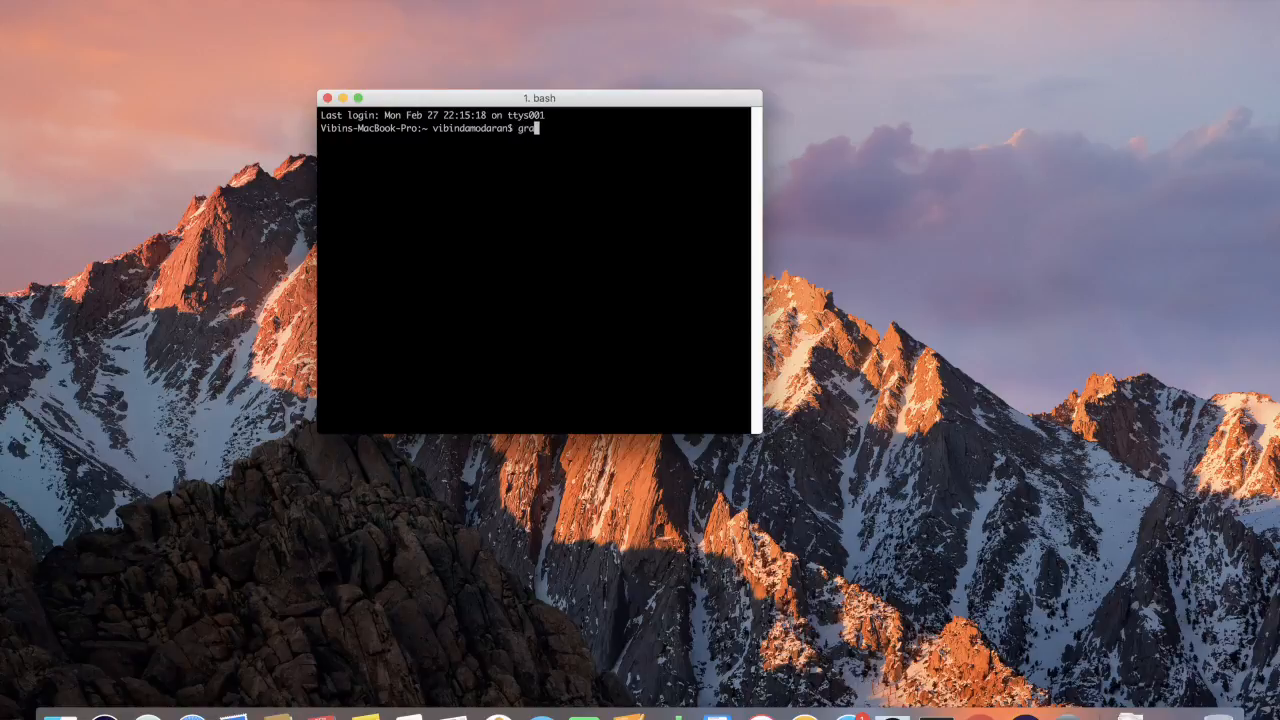
key("Return")
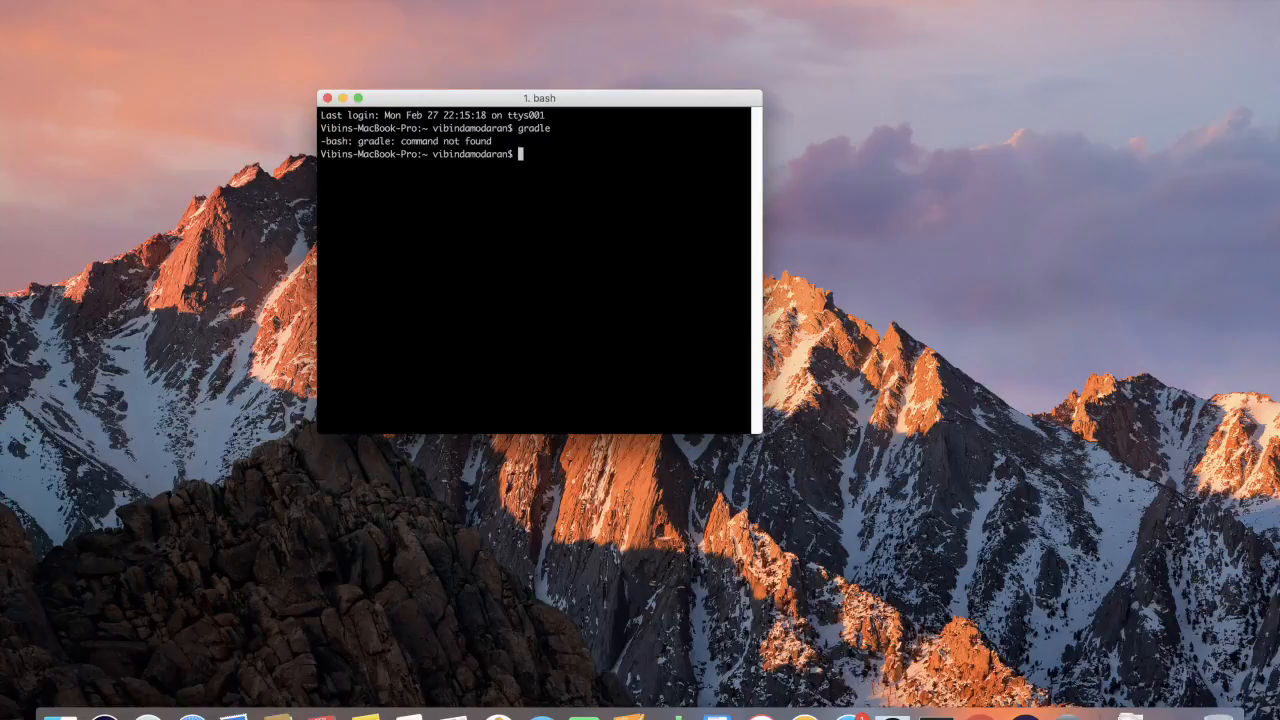
type("c")
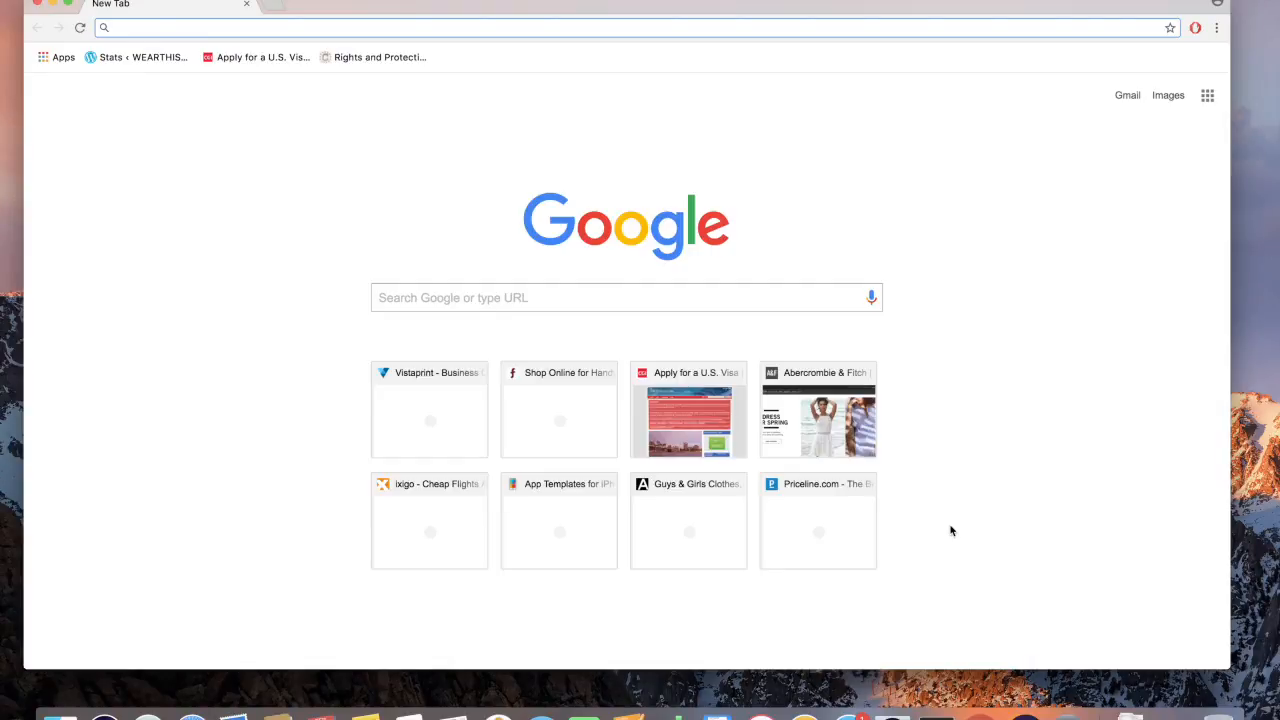
Step: Search 'gradle download', reach the Installing Gradle 3.4 guide and jump to Prerequisites
type("gradle.org")
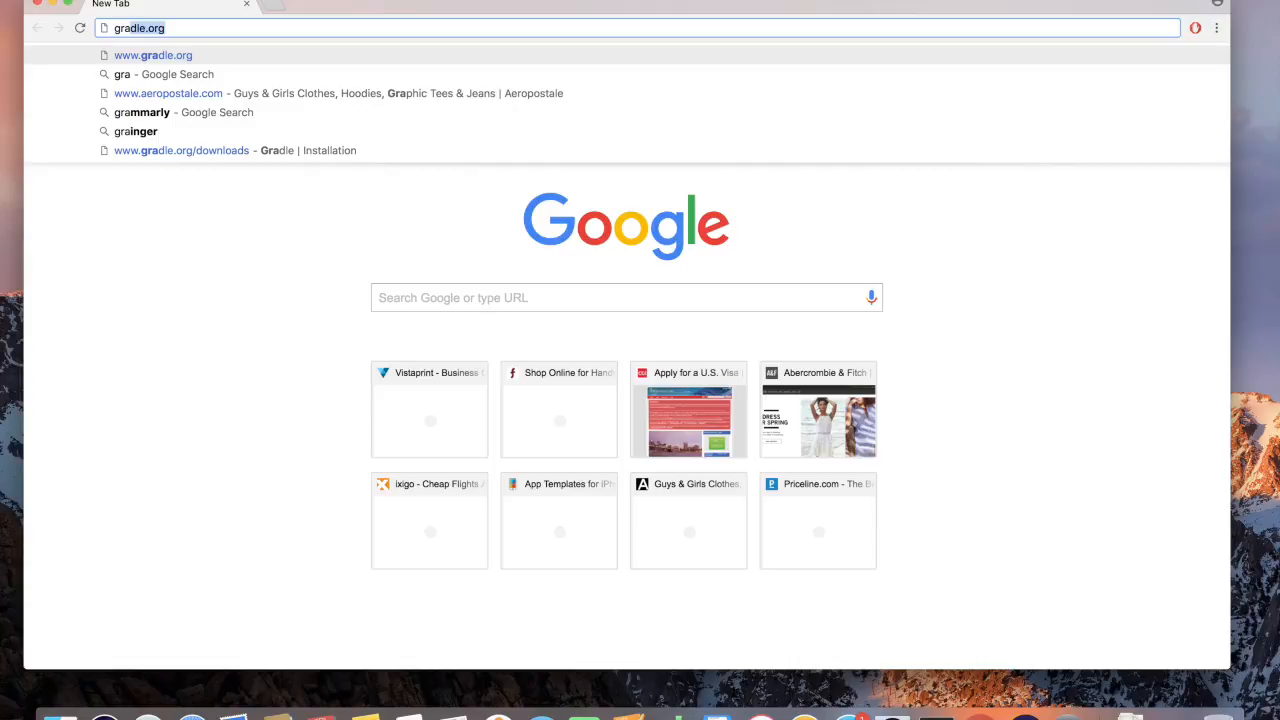
key("backspace")
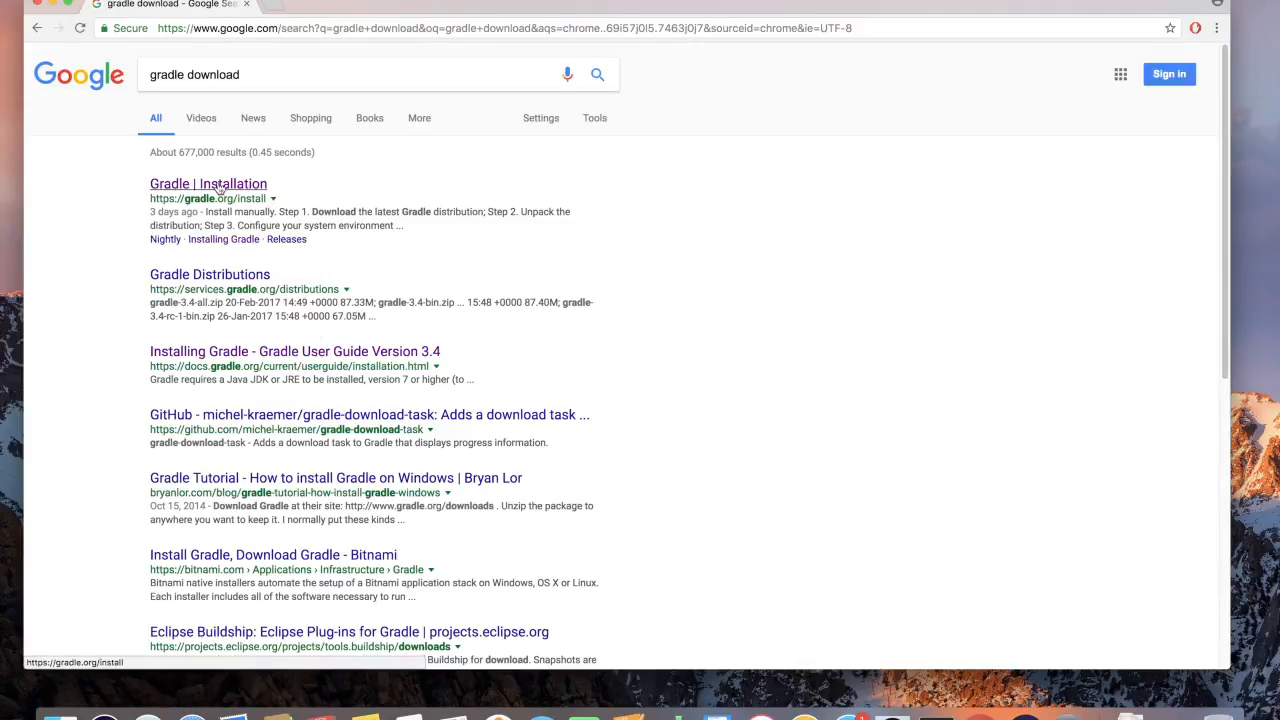
left_click(294, 352)
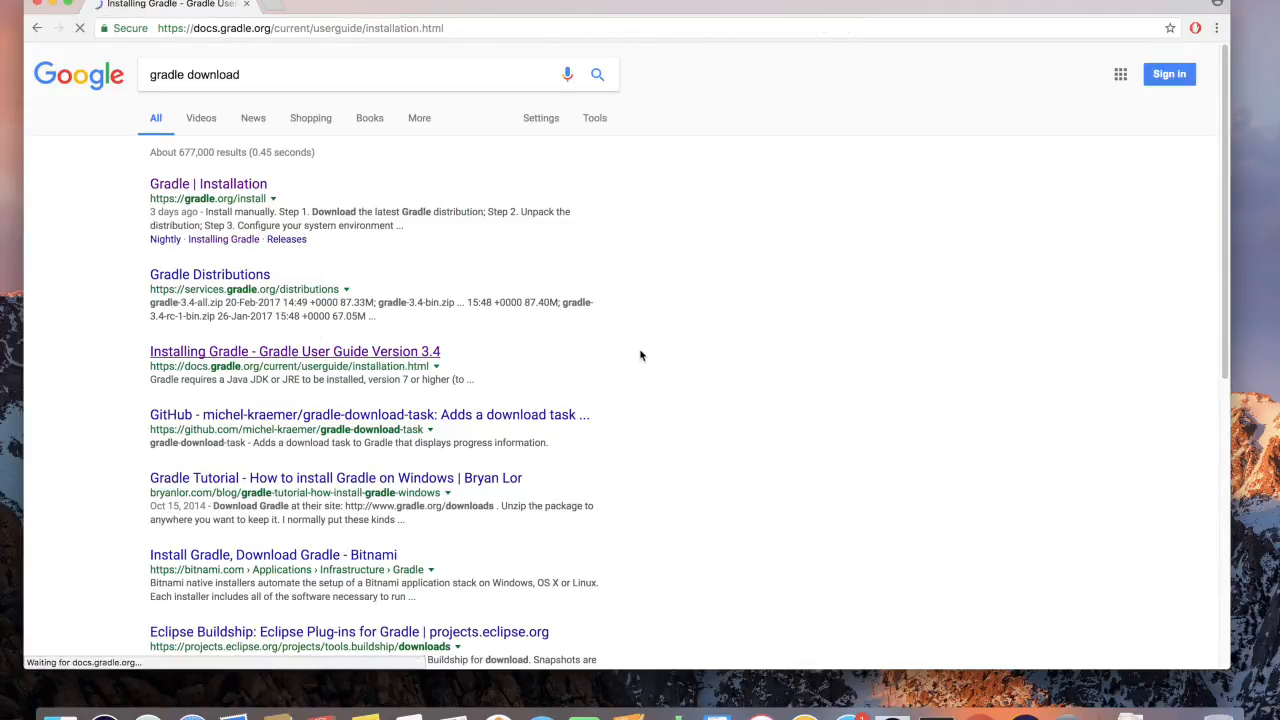
left_click(294, 352)
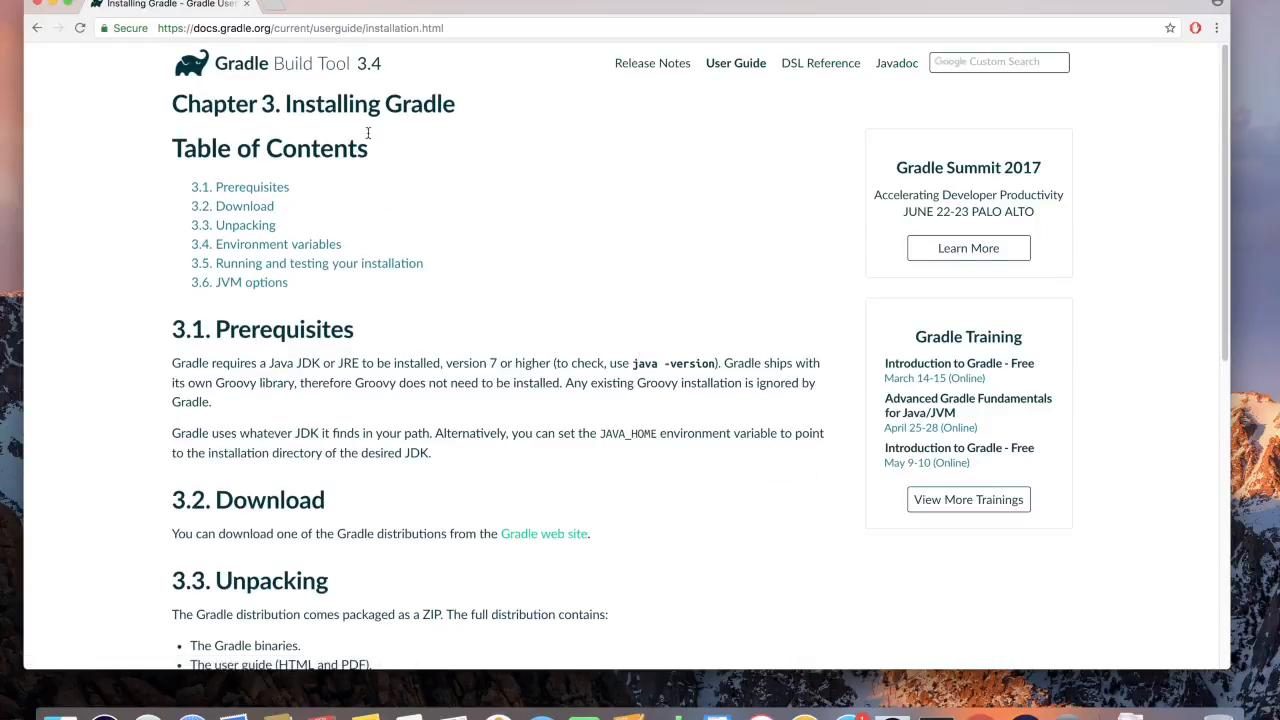
mouse_move(416, 124)
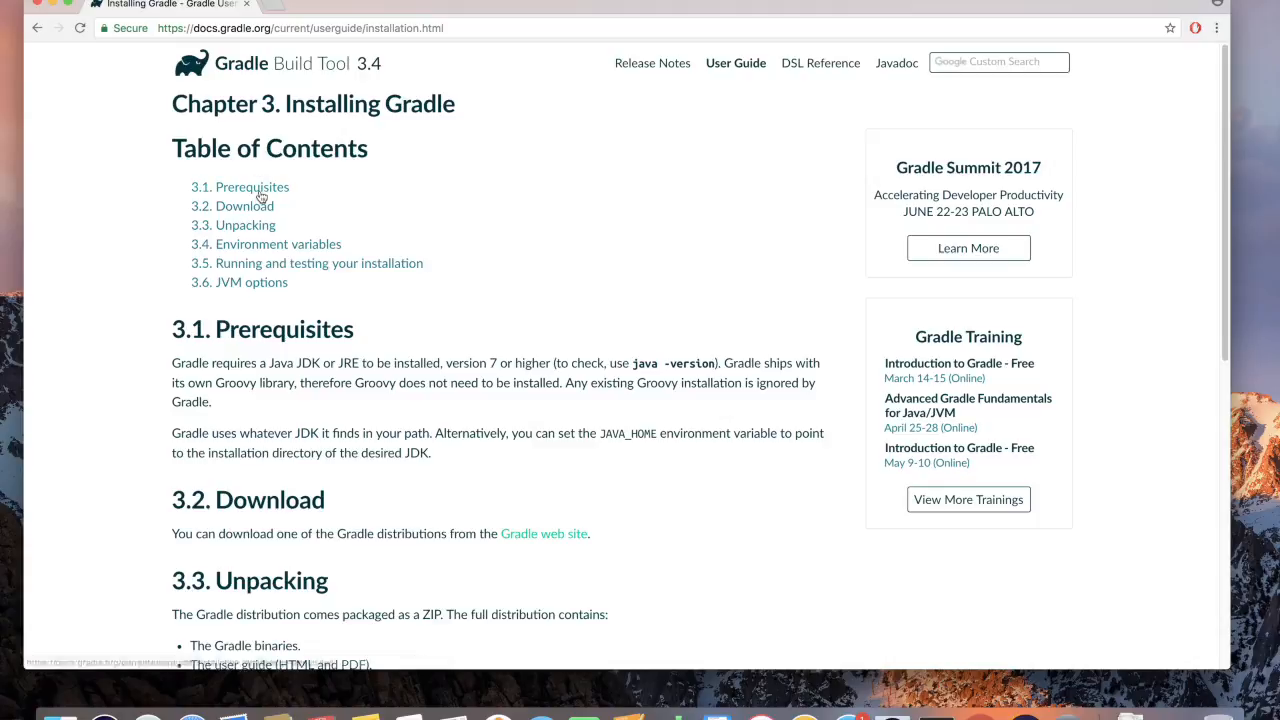
left_click(252, 188)
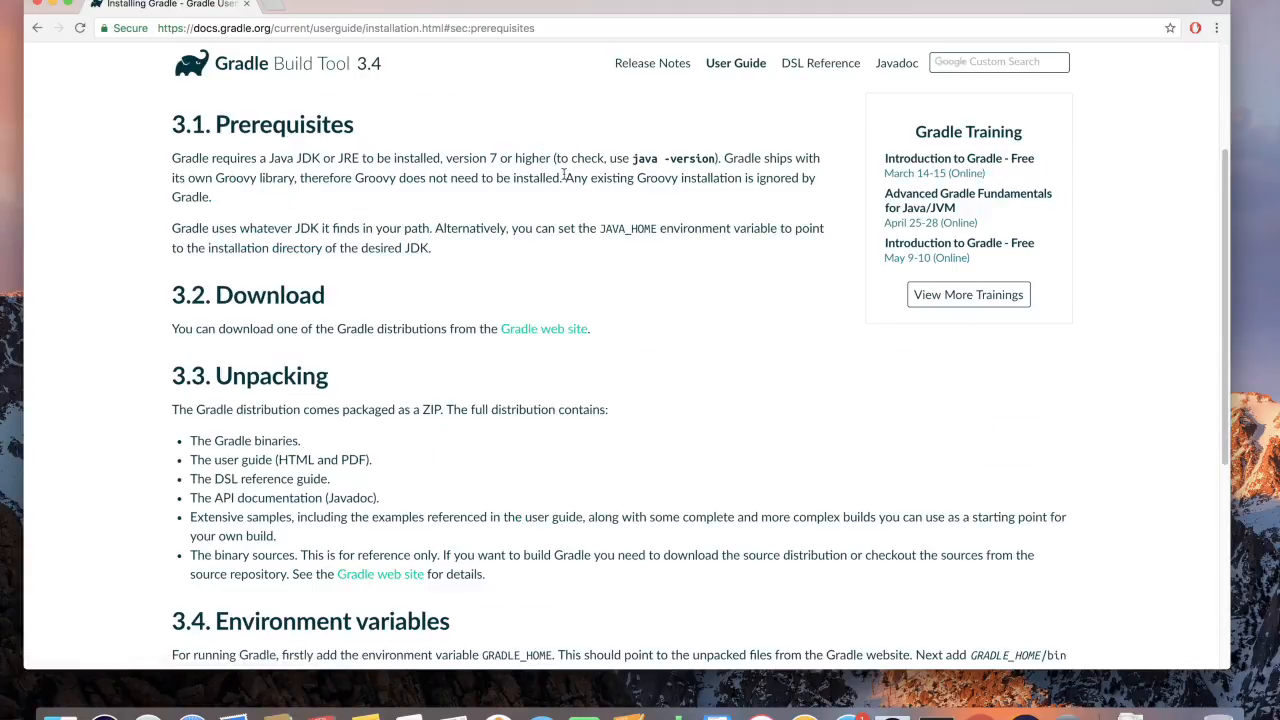
mouse_move(464, 158)
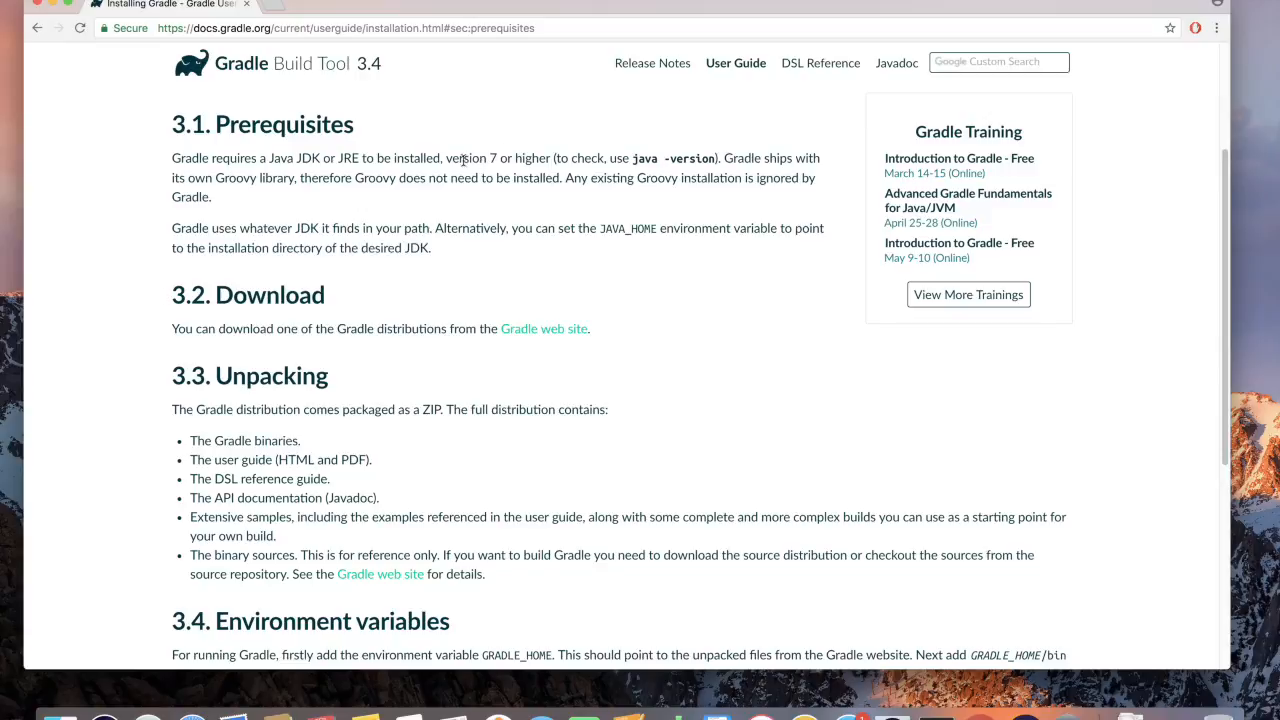
mouse_move(980, 716)
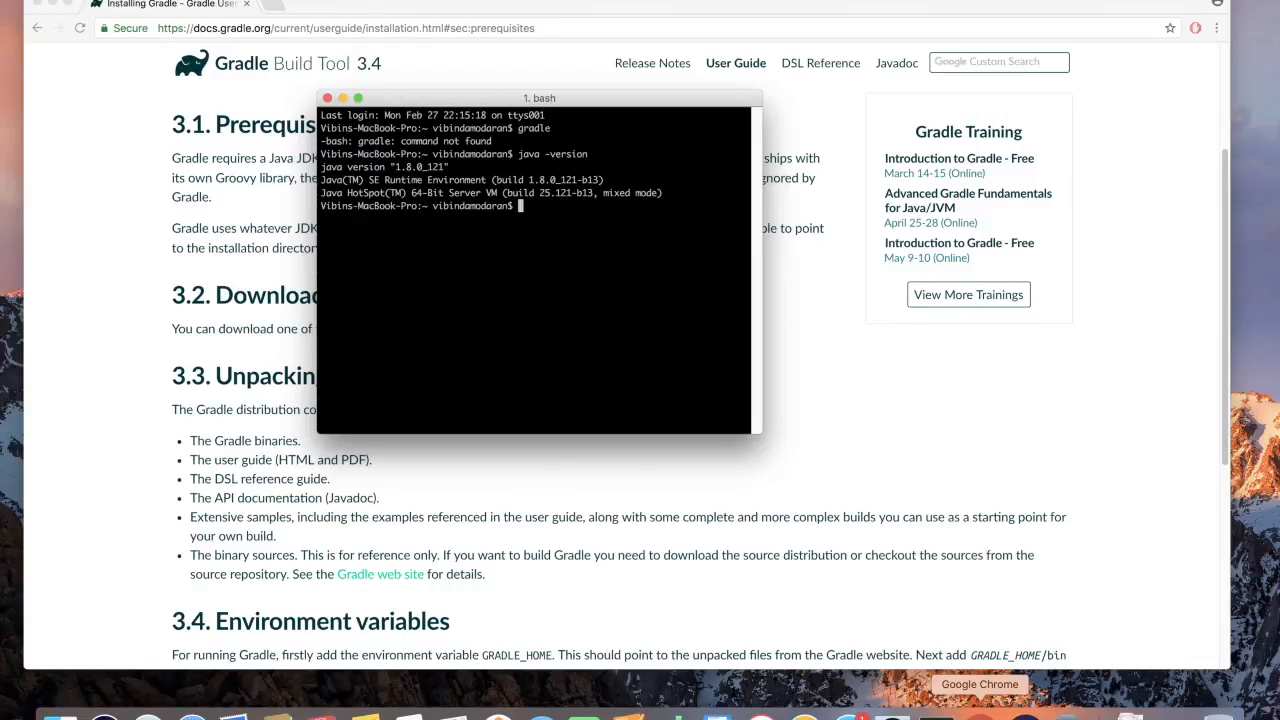
mouse_move(630, 152)
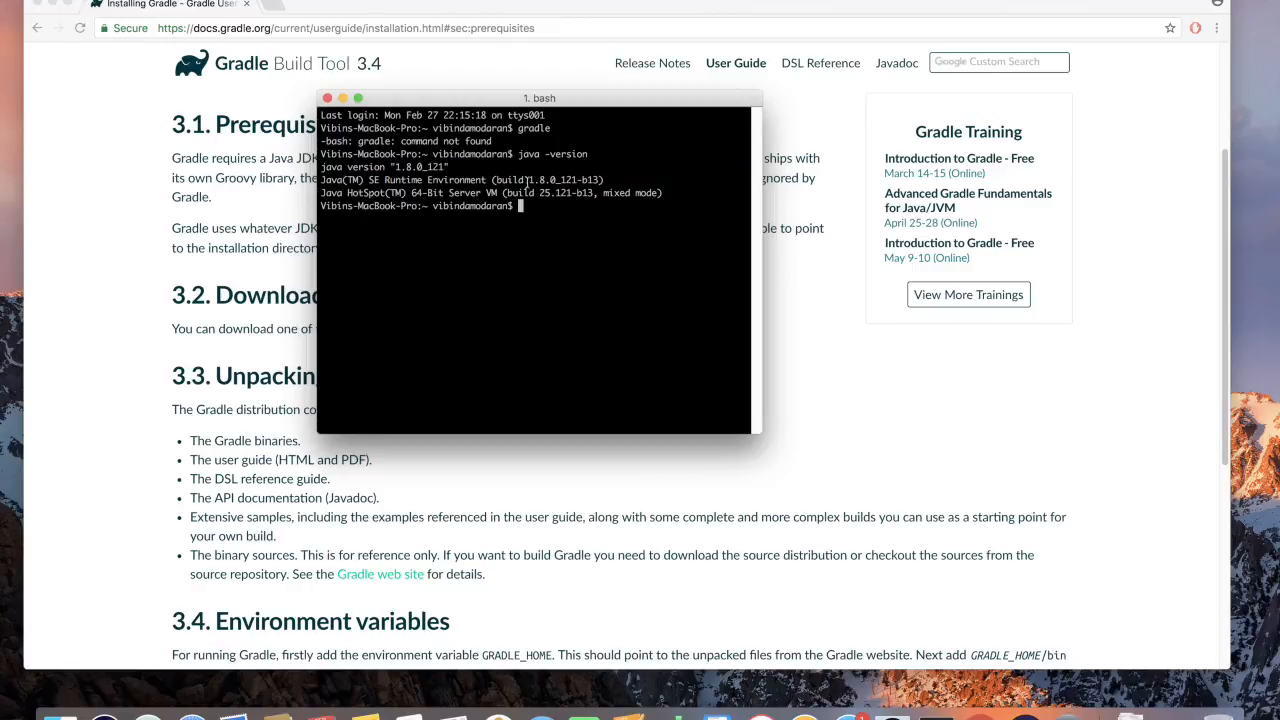
mouse_move(812, 318)
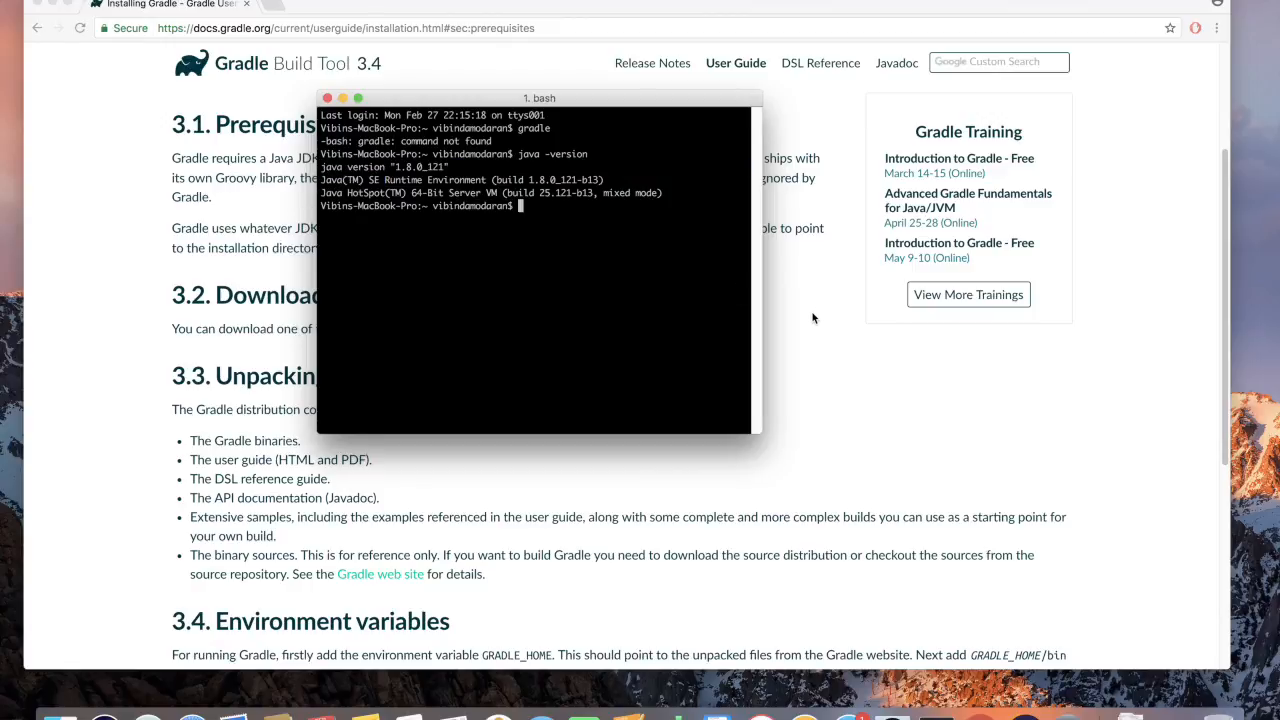
mouse_move(810, 326)
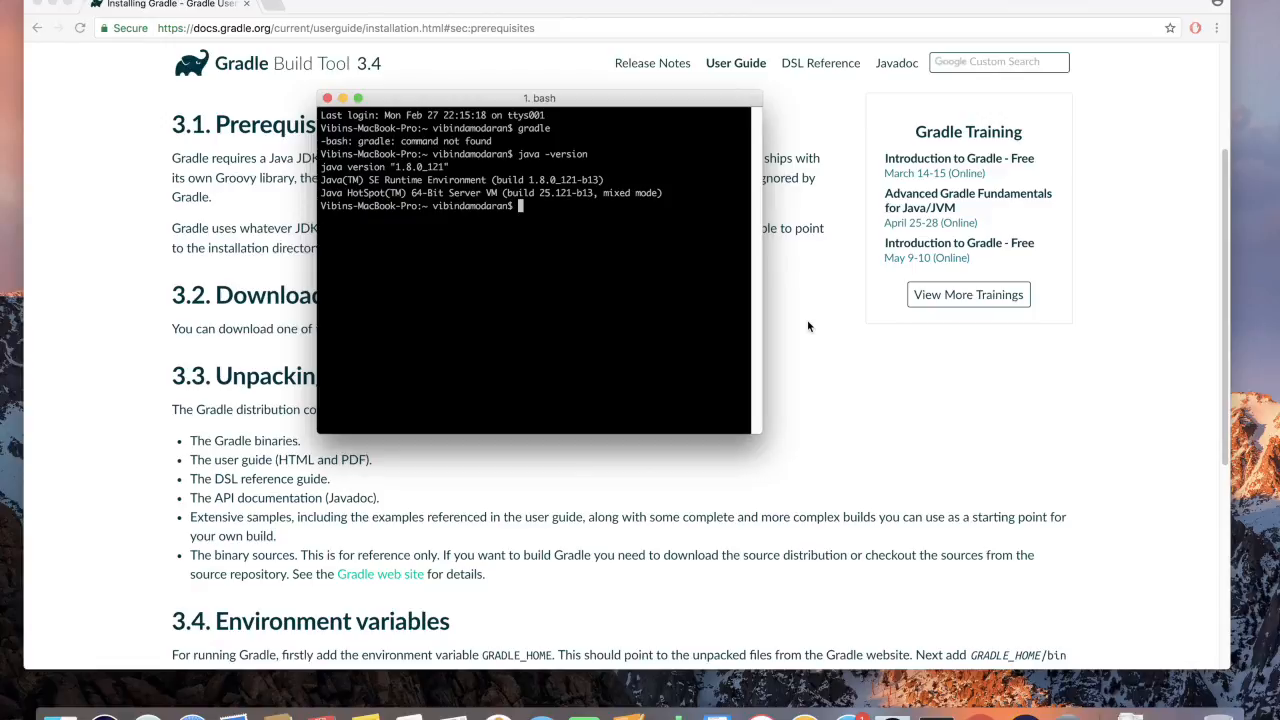
Step: Follow the guide's Gradle web site link to gradle.org's Installation page and skim it
left_click(326, 98)
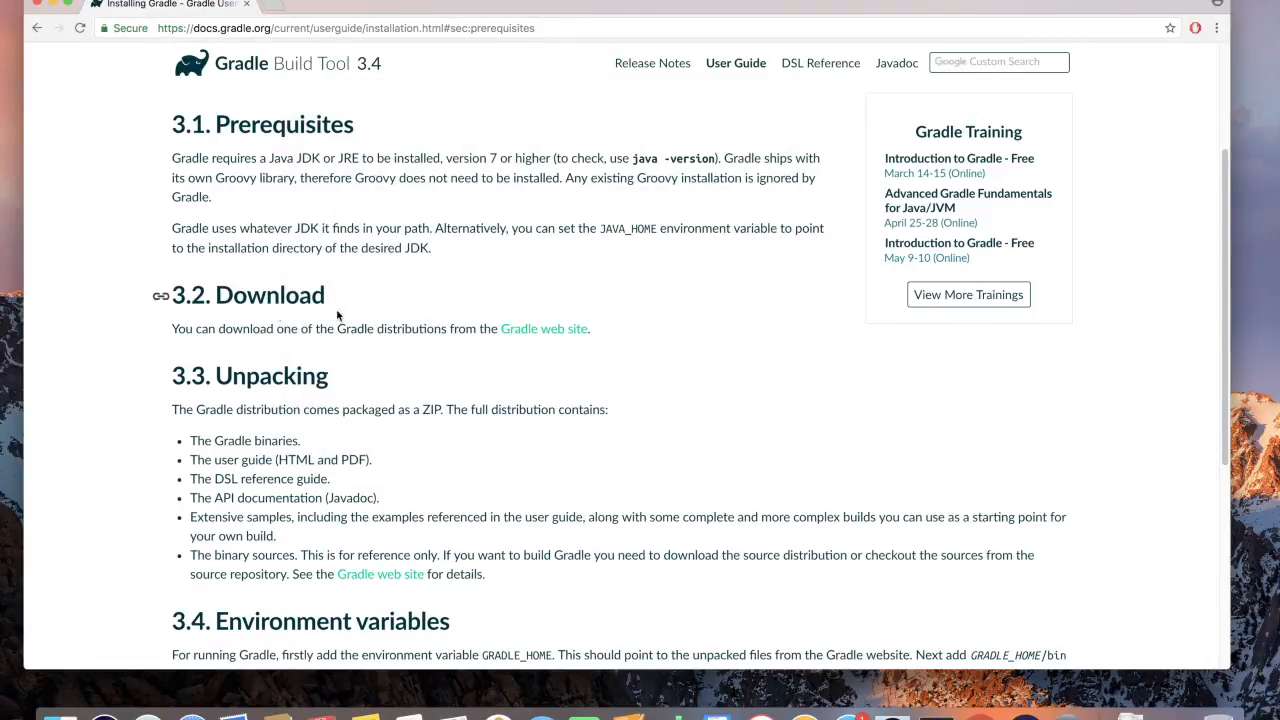
mouse_move(544, 328)
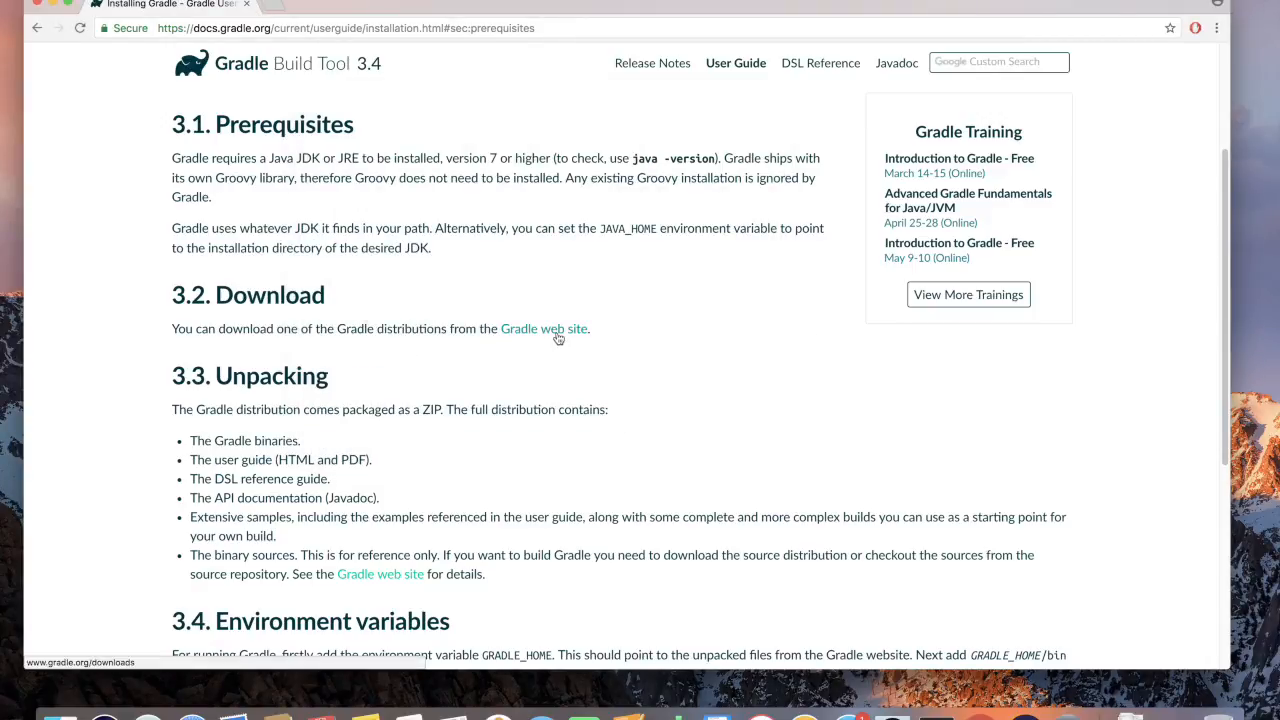
left_click(544, 328)
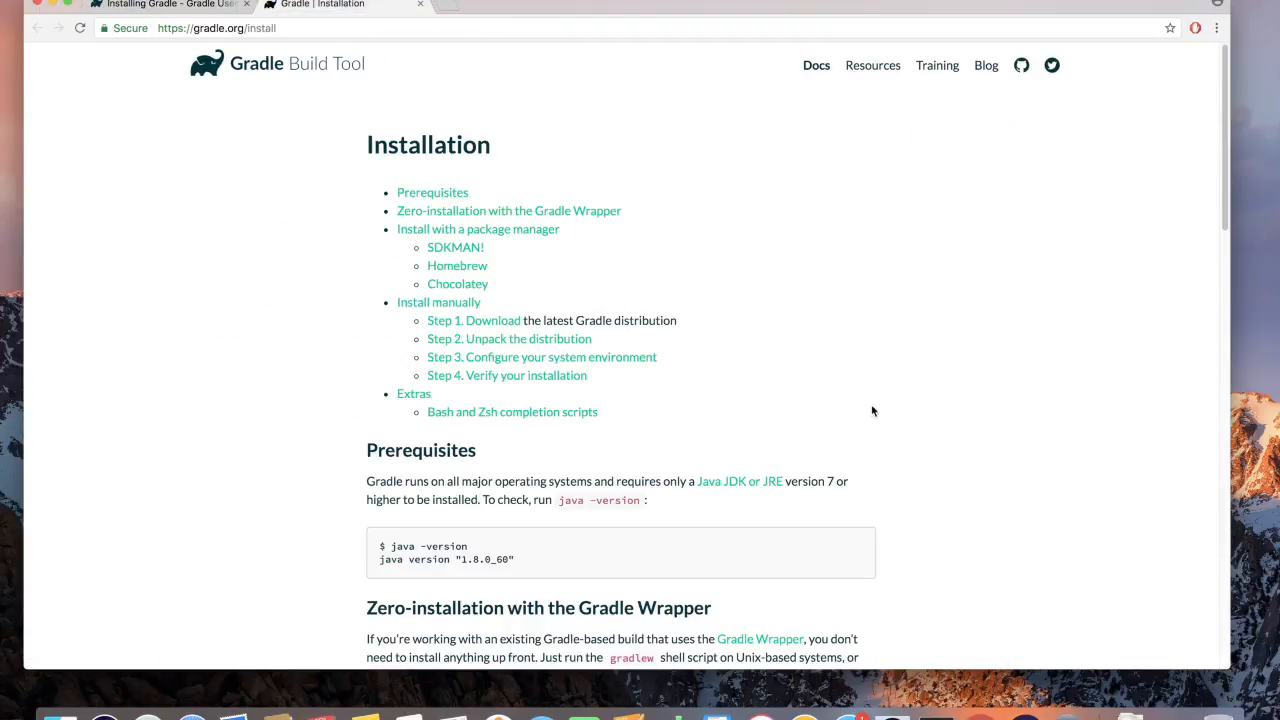
scroll("down", 3)
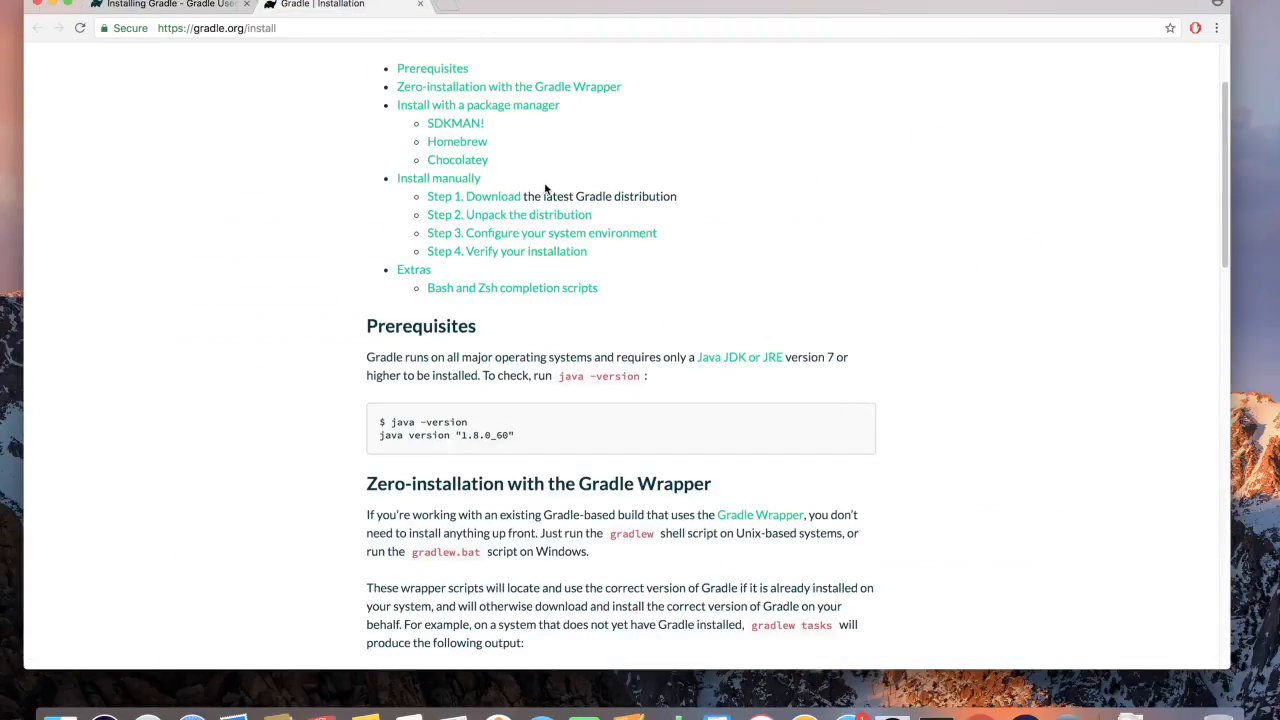
scroll("up", 3)
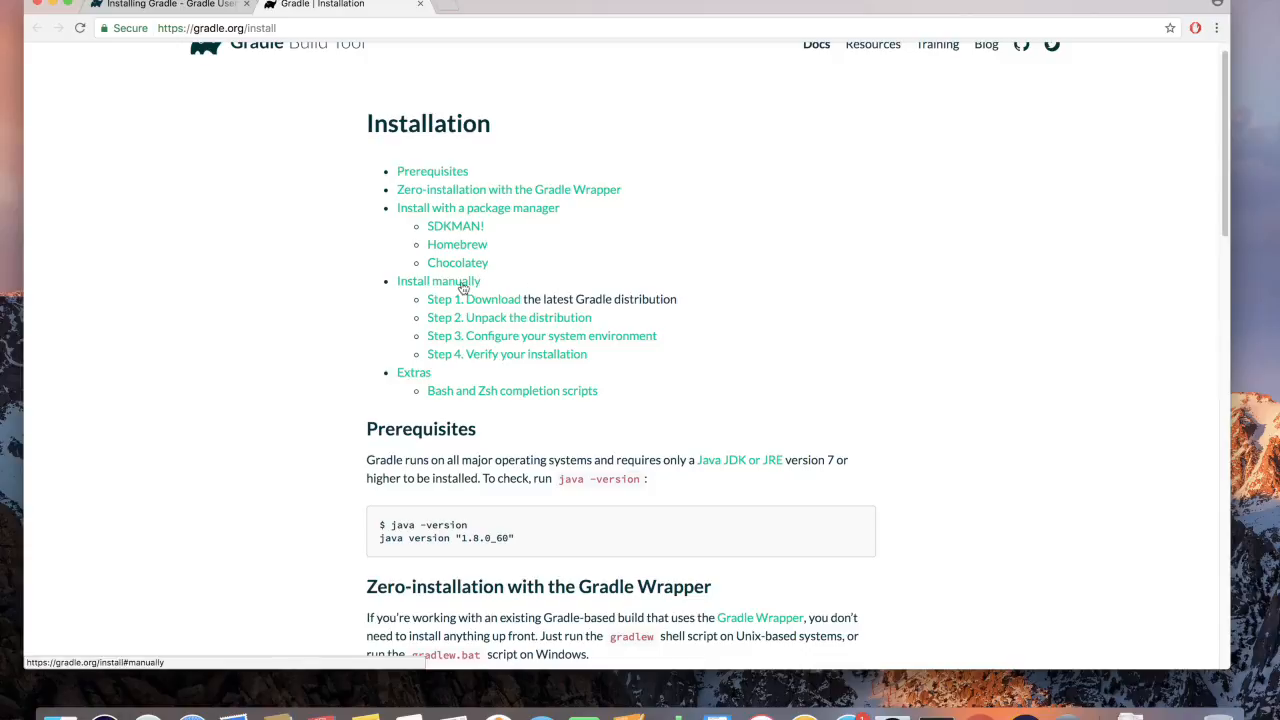
mouse_move(508, 304)
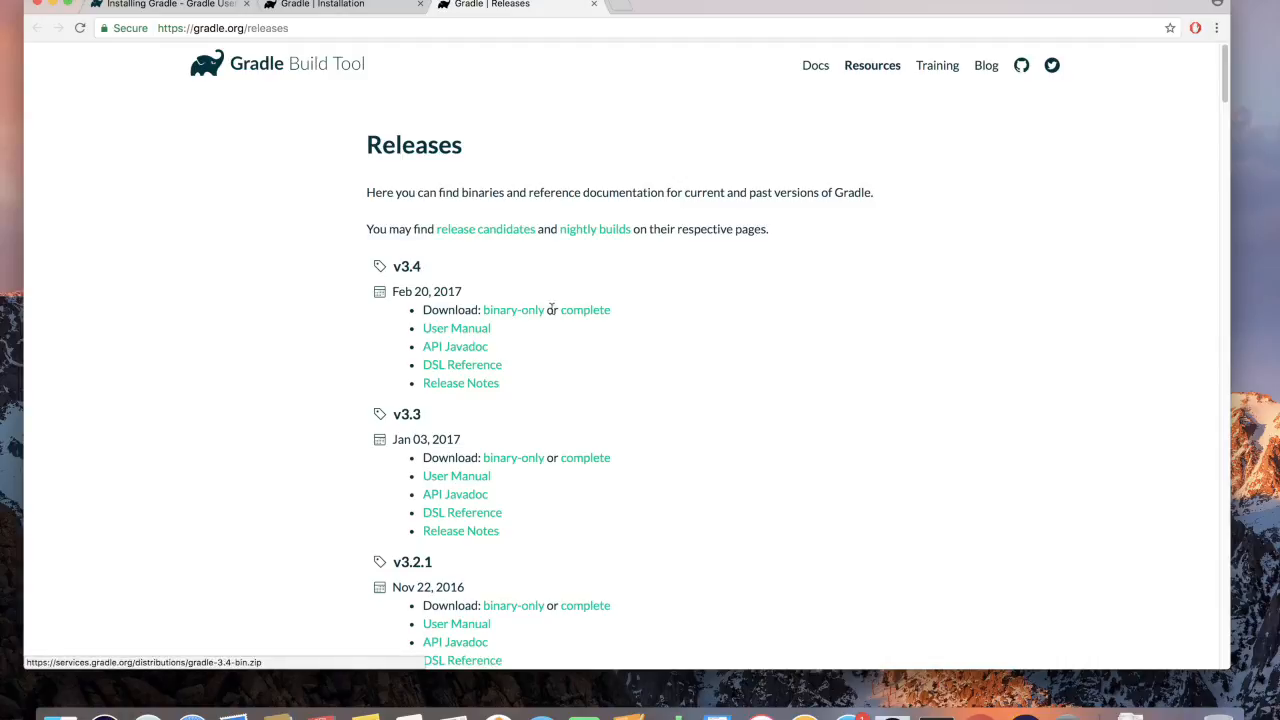
mouse_move(564, 350)
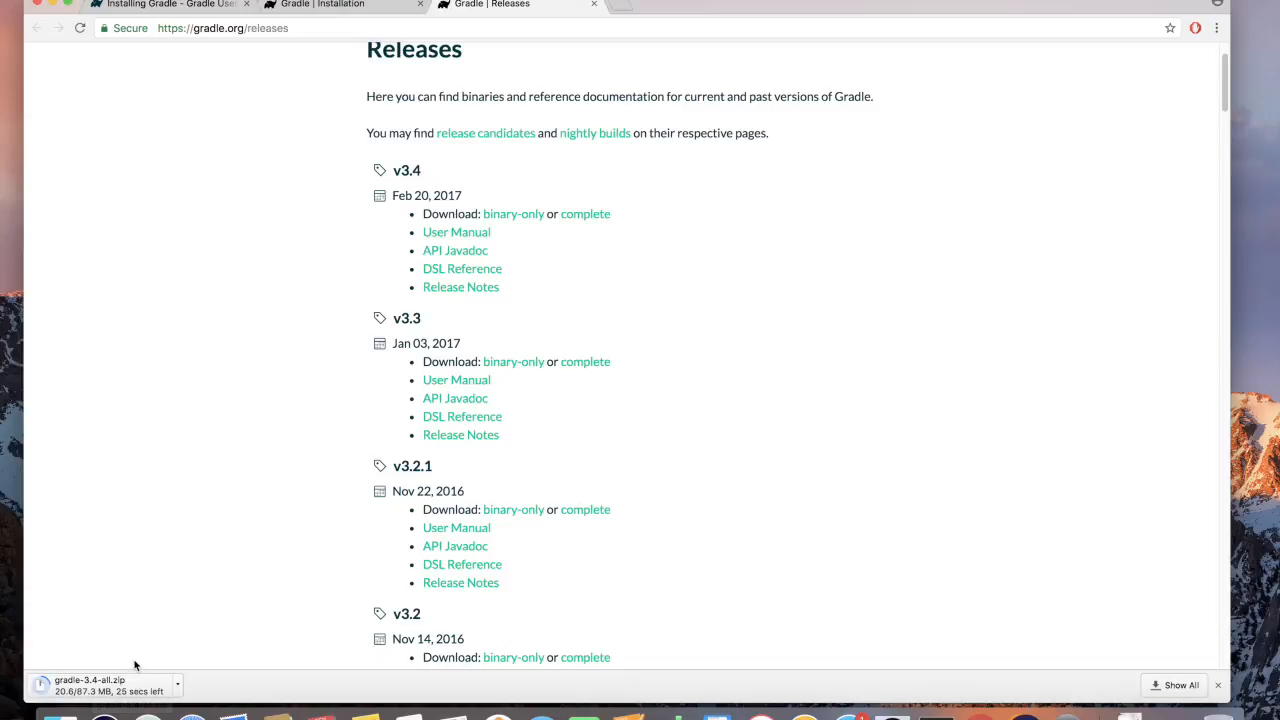
mouse_move(584, 212)
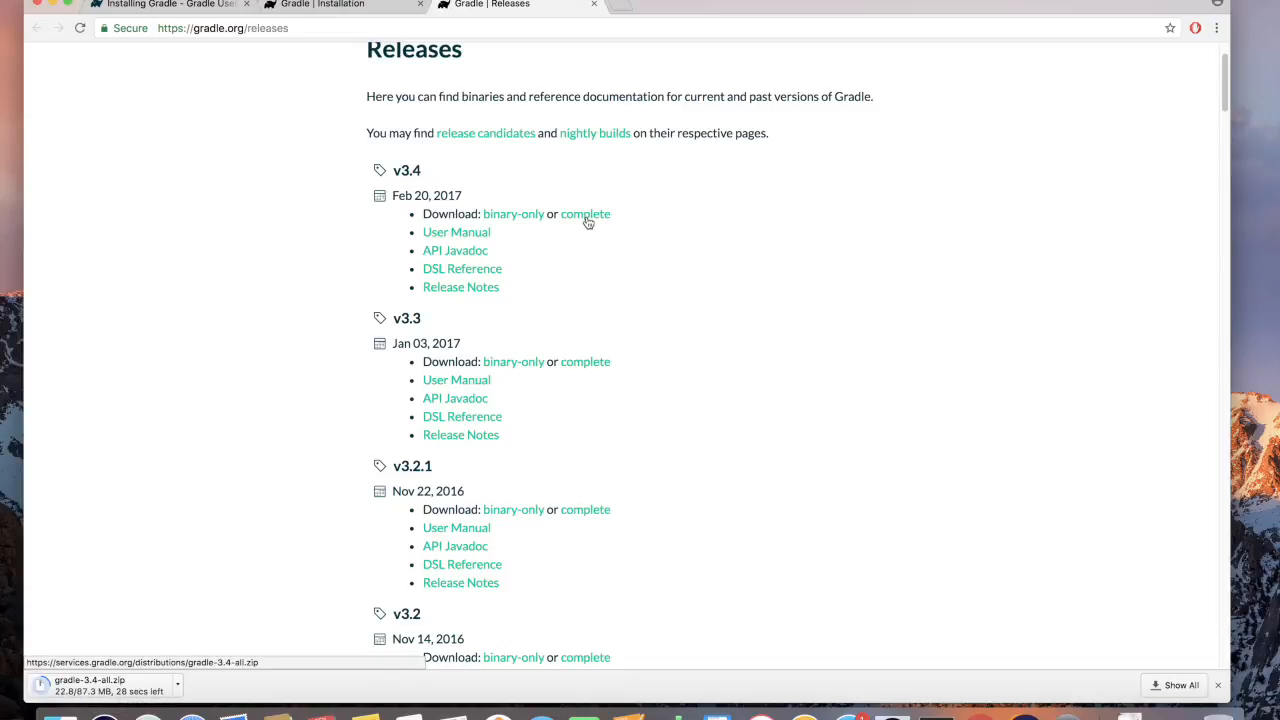
mouse_move(246, 628)
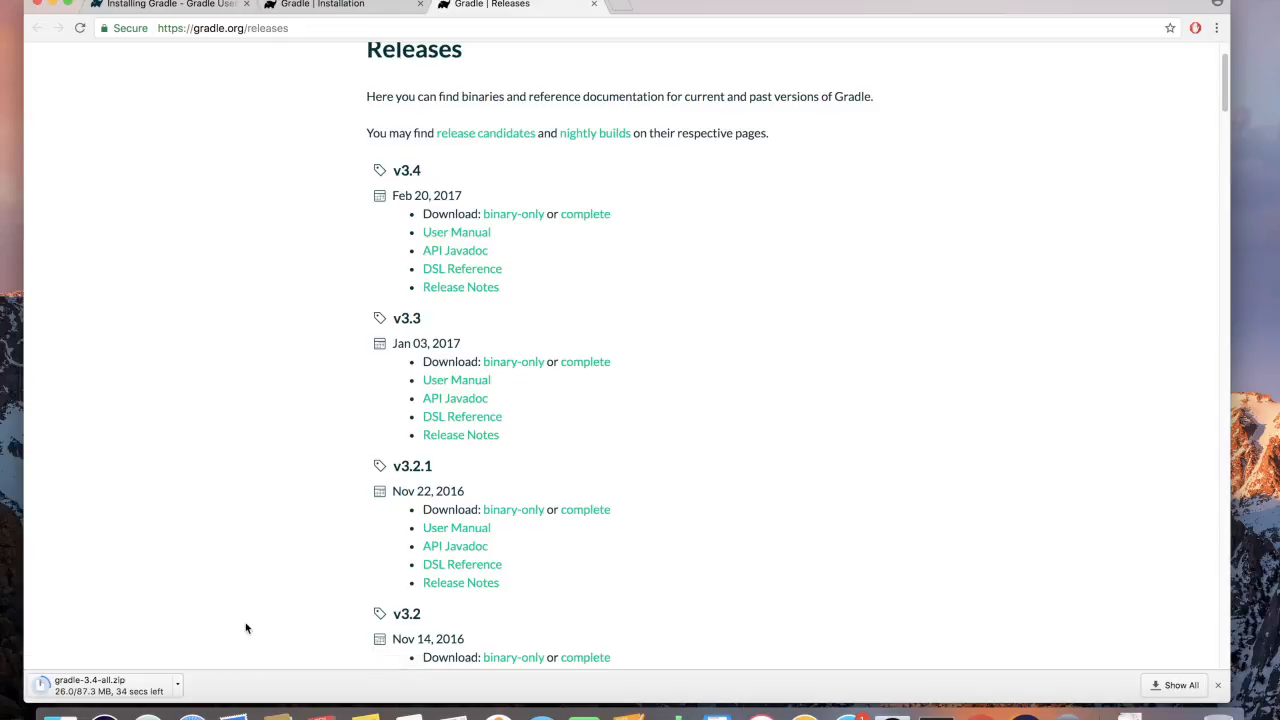
mouse_move(140, 680)
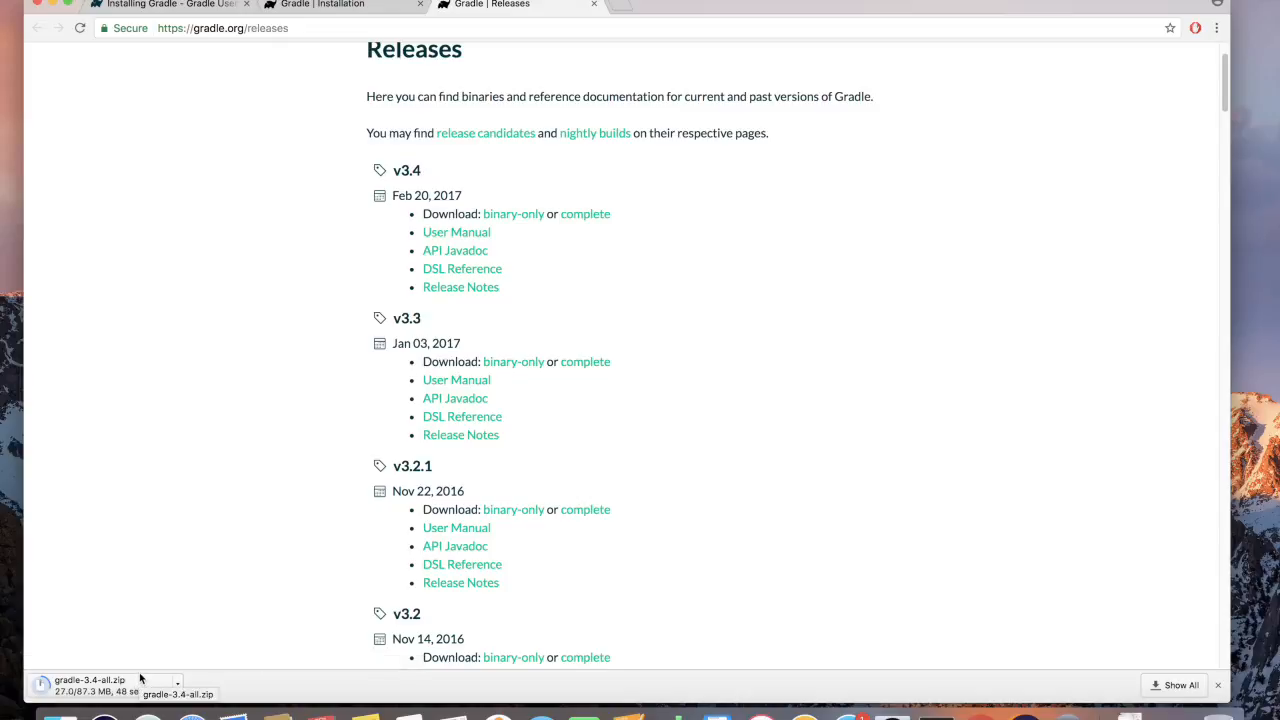
mouse_move(172, 618)
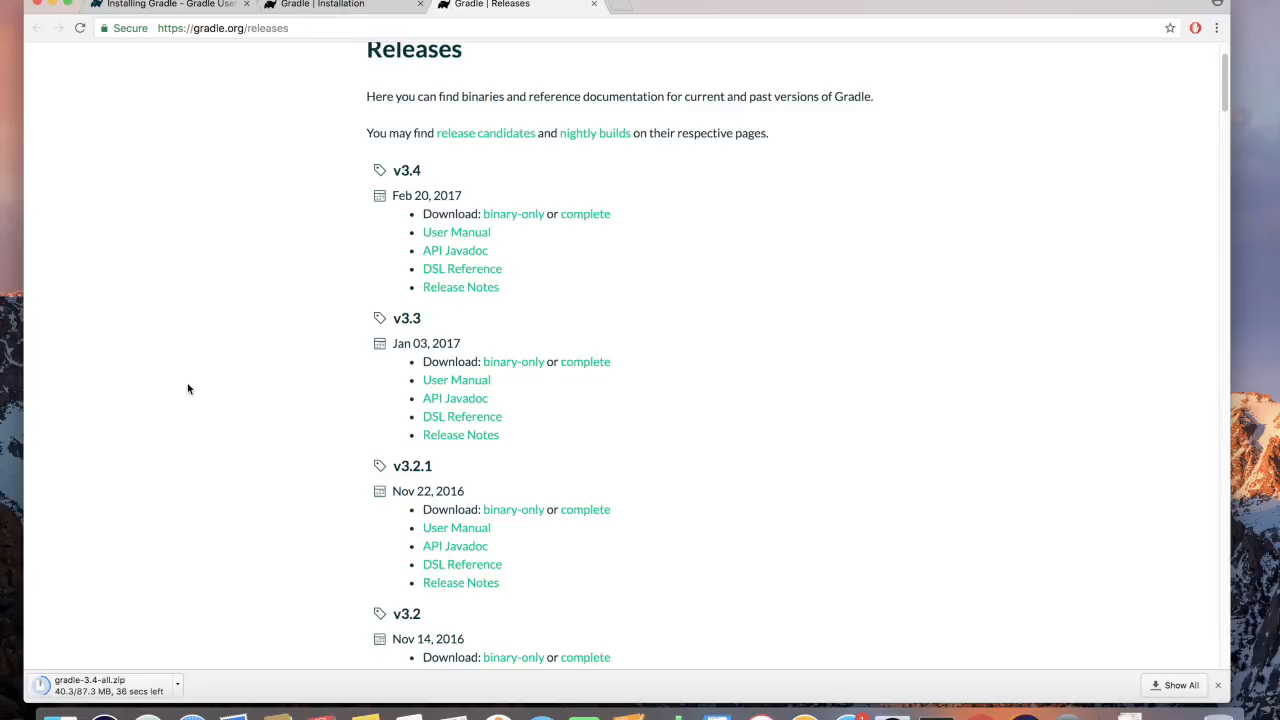
mouse_move(276, 408)
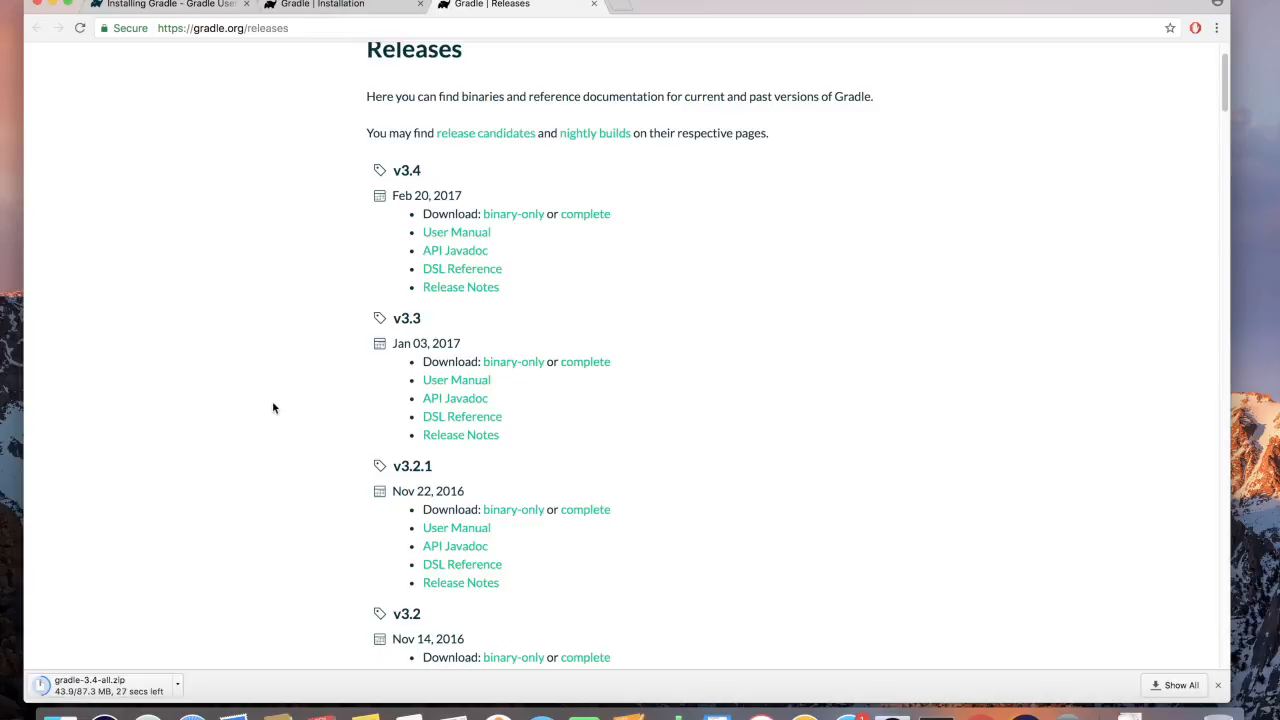
mouse_move(276, 262)
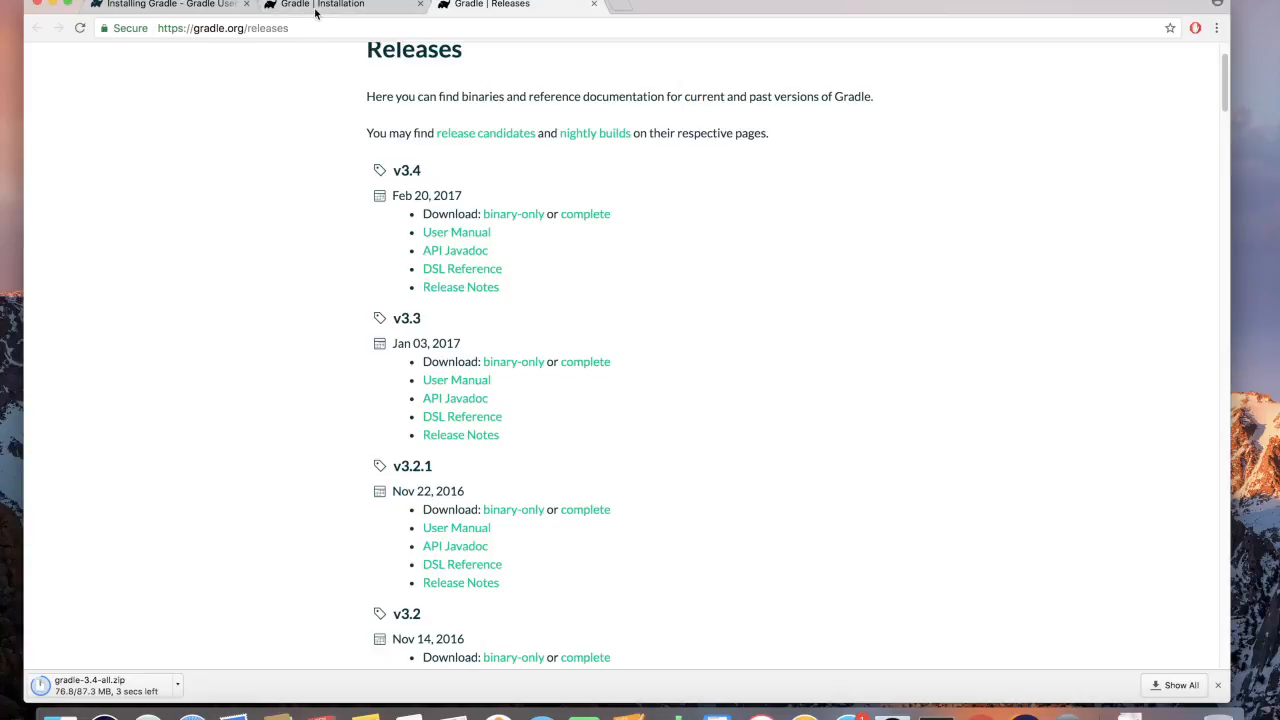
mouse_move(220, 376)
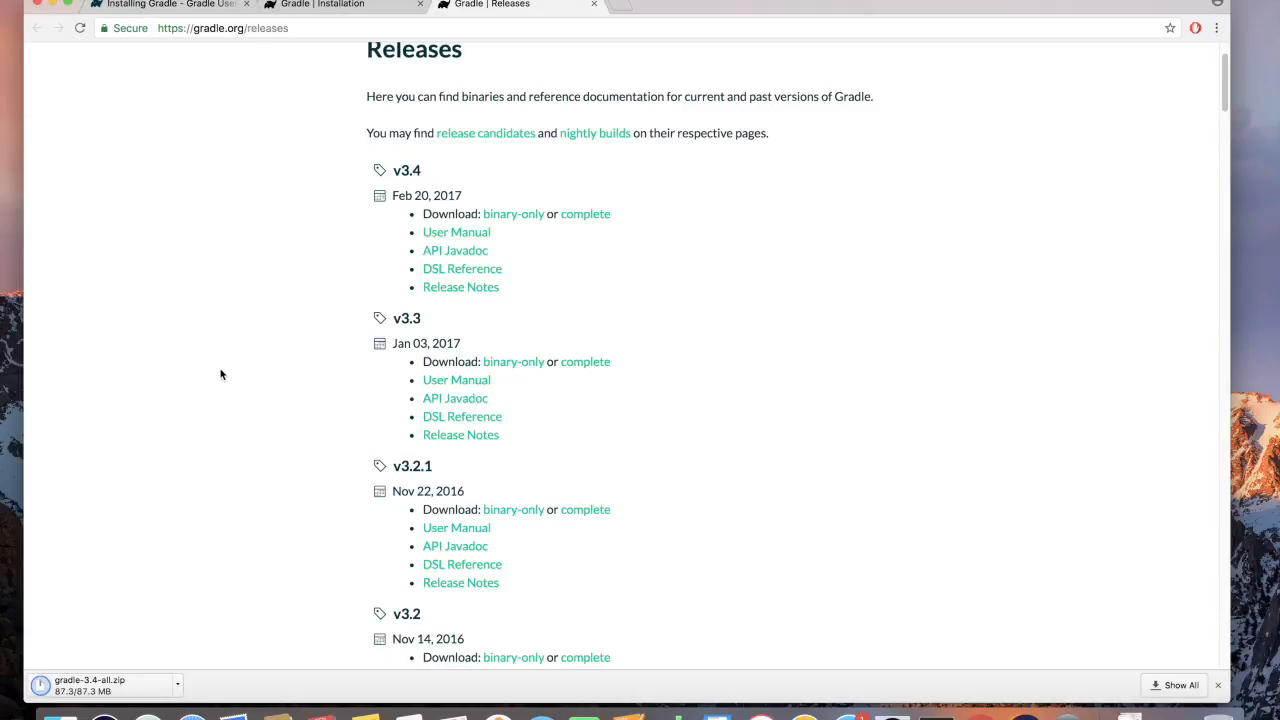
mouse_move(218, 390)
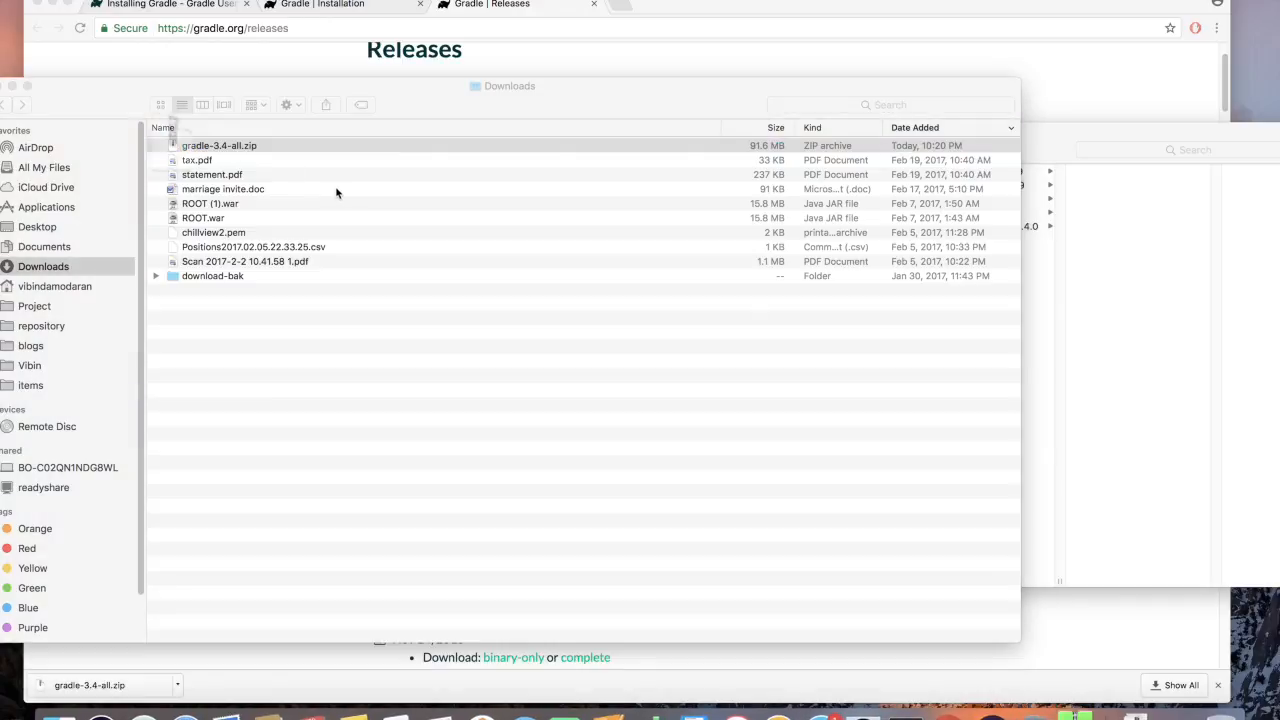
Step: Extract gradle-3.4-all.zip in Downloads with Archive Utility
double_click(220, 144)
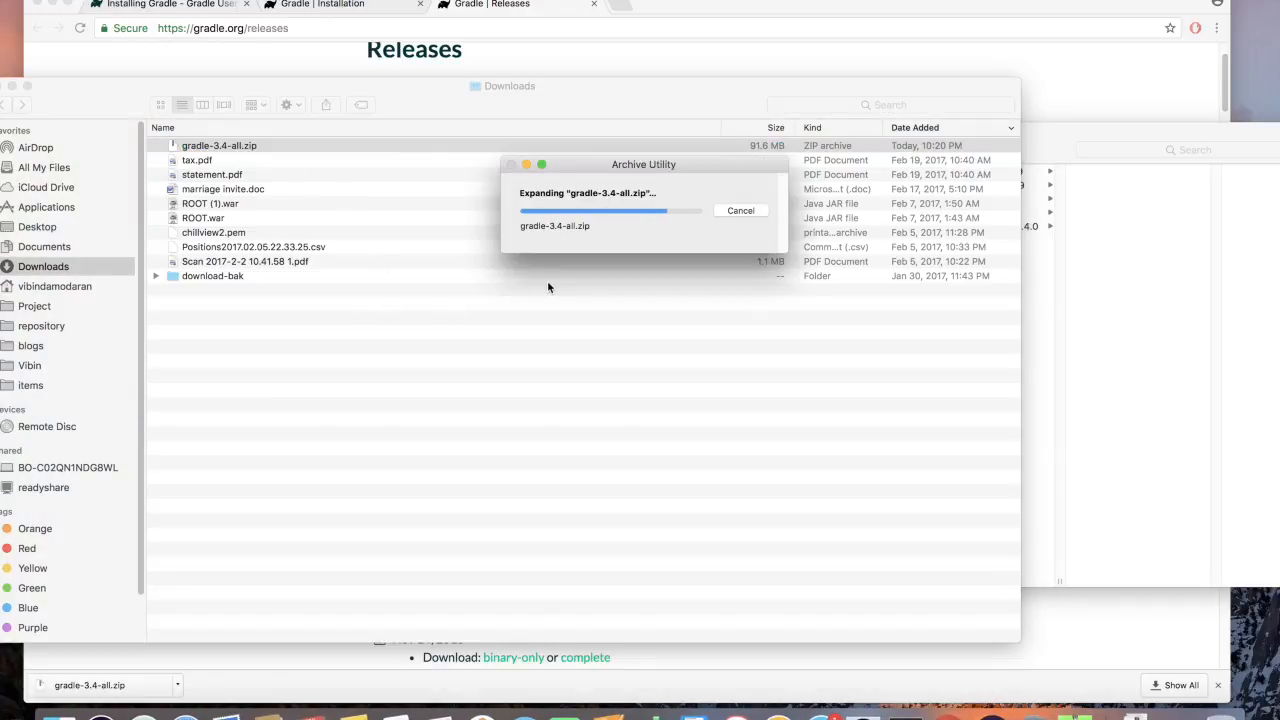
mouse_move(560, 138)
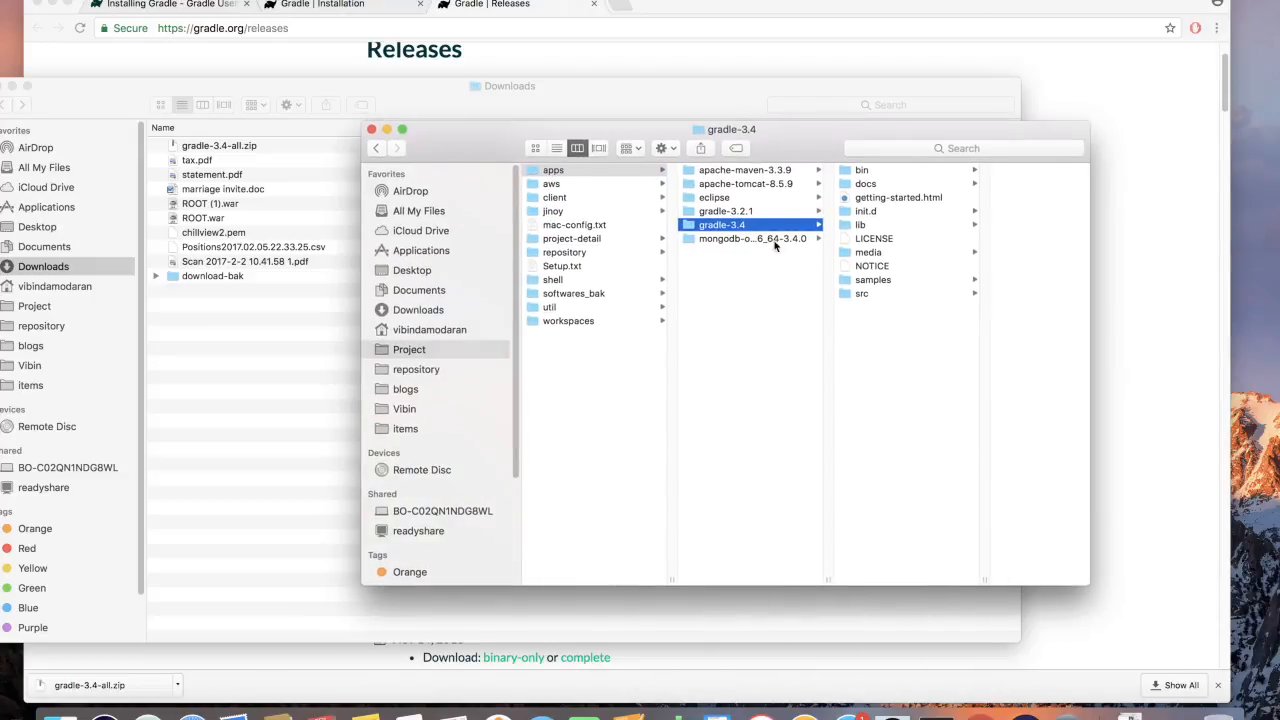
Step: Remove the old gradle-3.2.1 folder and inspect gradle-3.4's bin, lib and docs in apps
left_click(724, 212)
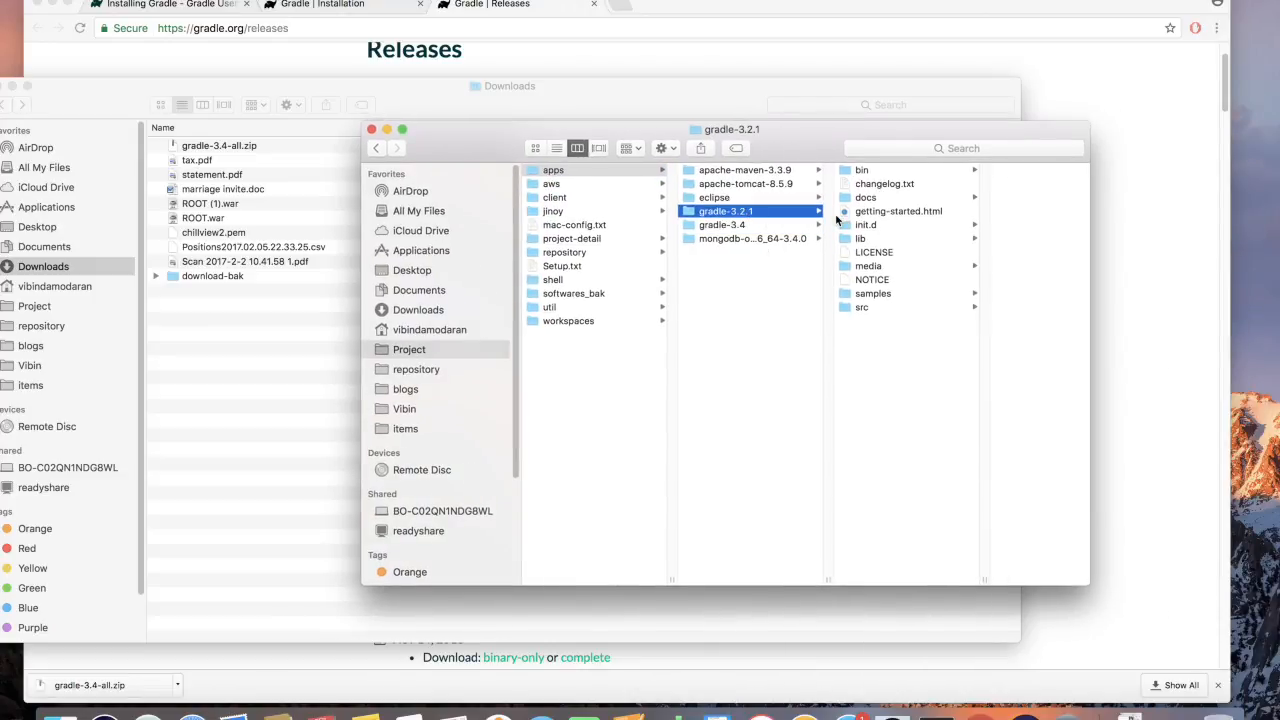
mouse_move(754, 228)
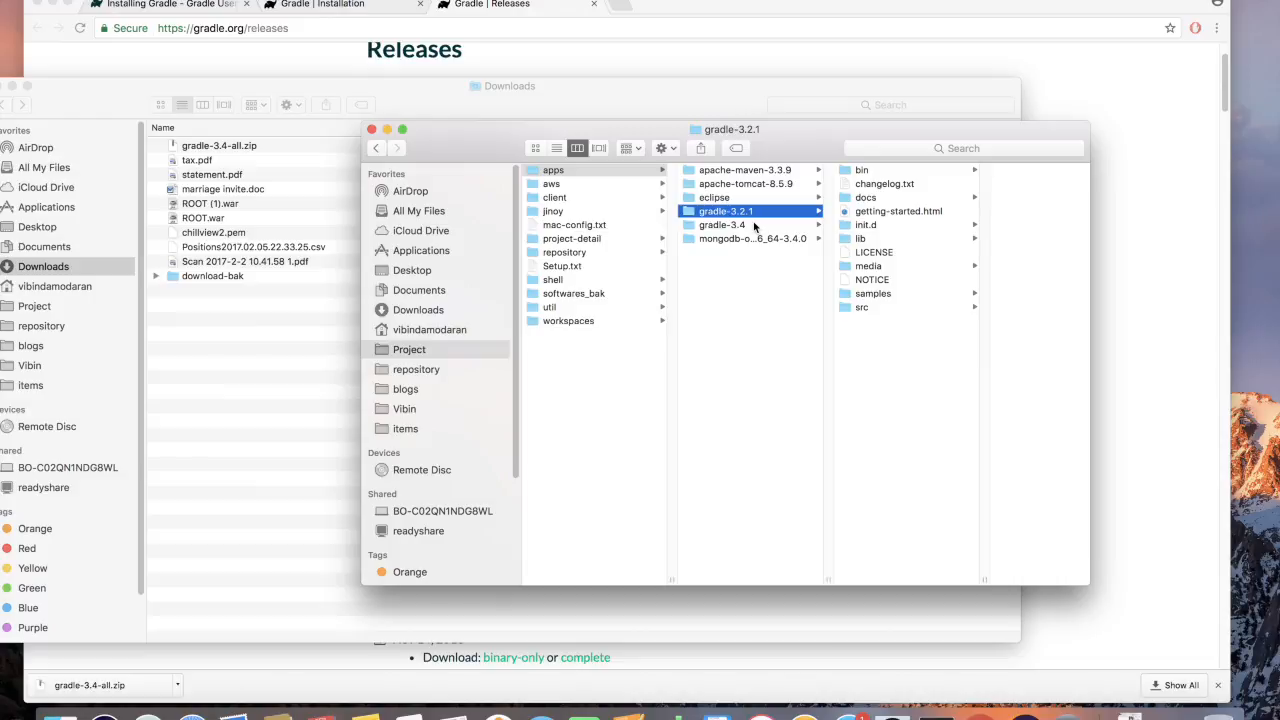
left_click(722, 224)
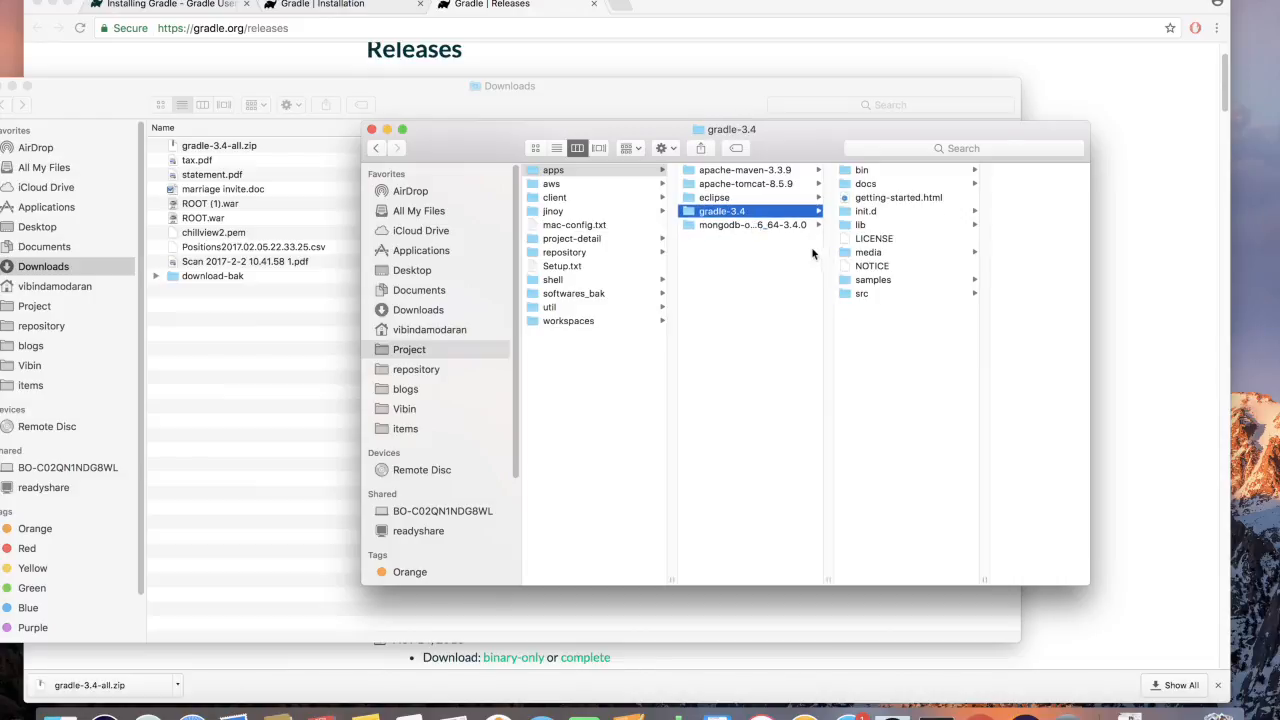
mouse_move(796, 268)
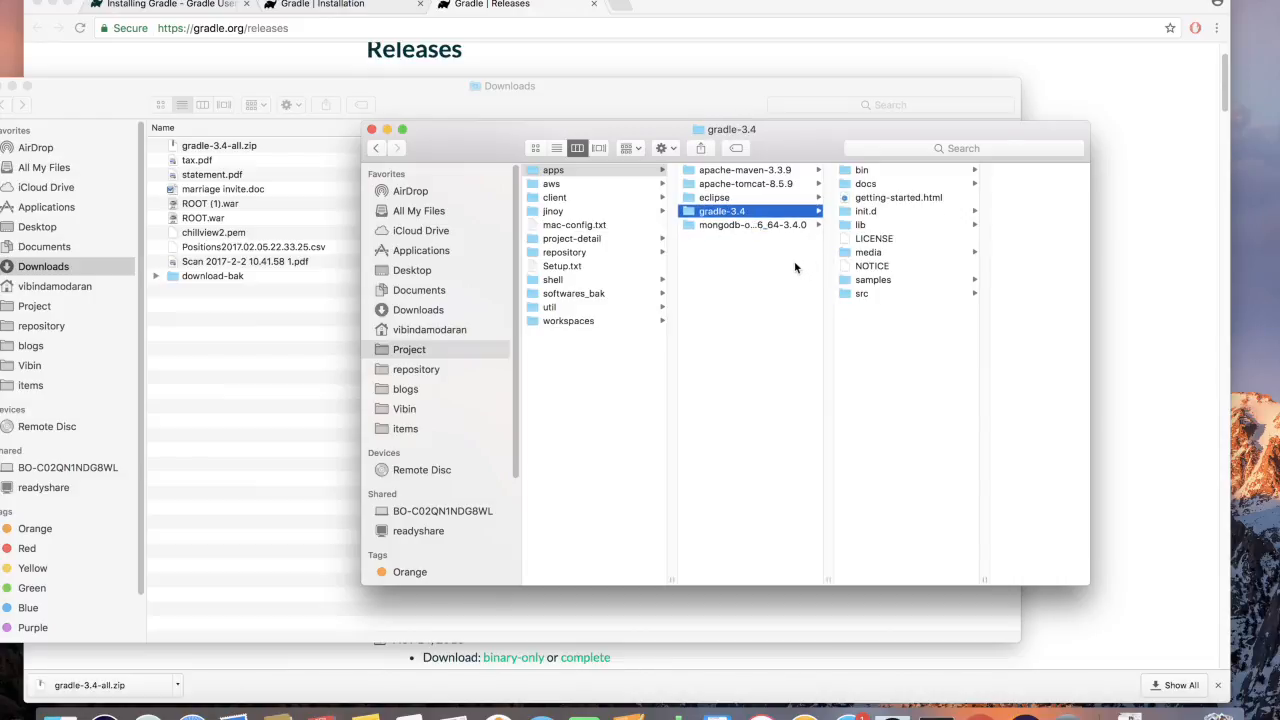
left_click(862, 168)
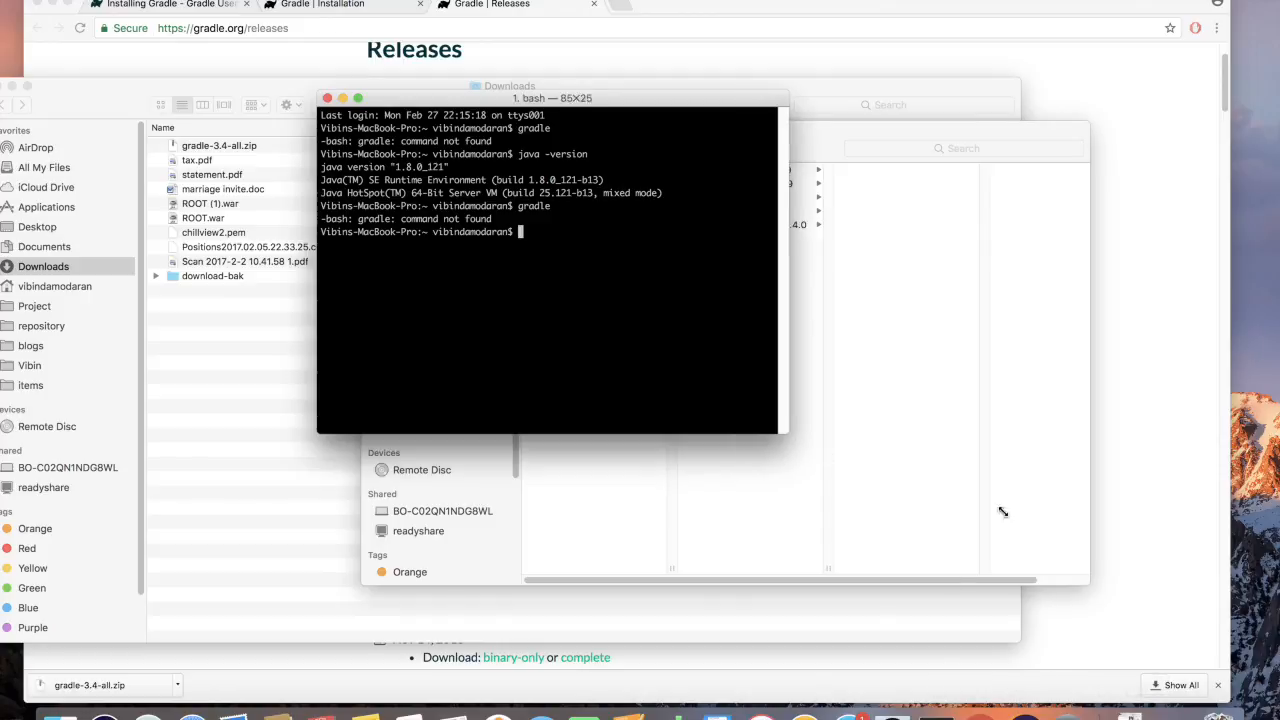
Step: Run 'sudo vi ~/.bash_profile' and enter the password to edit the profile
type("sudo vi")
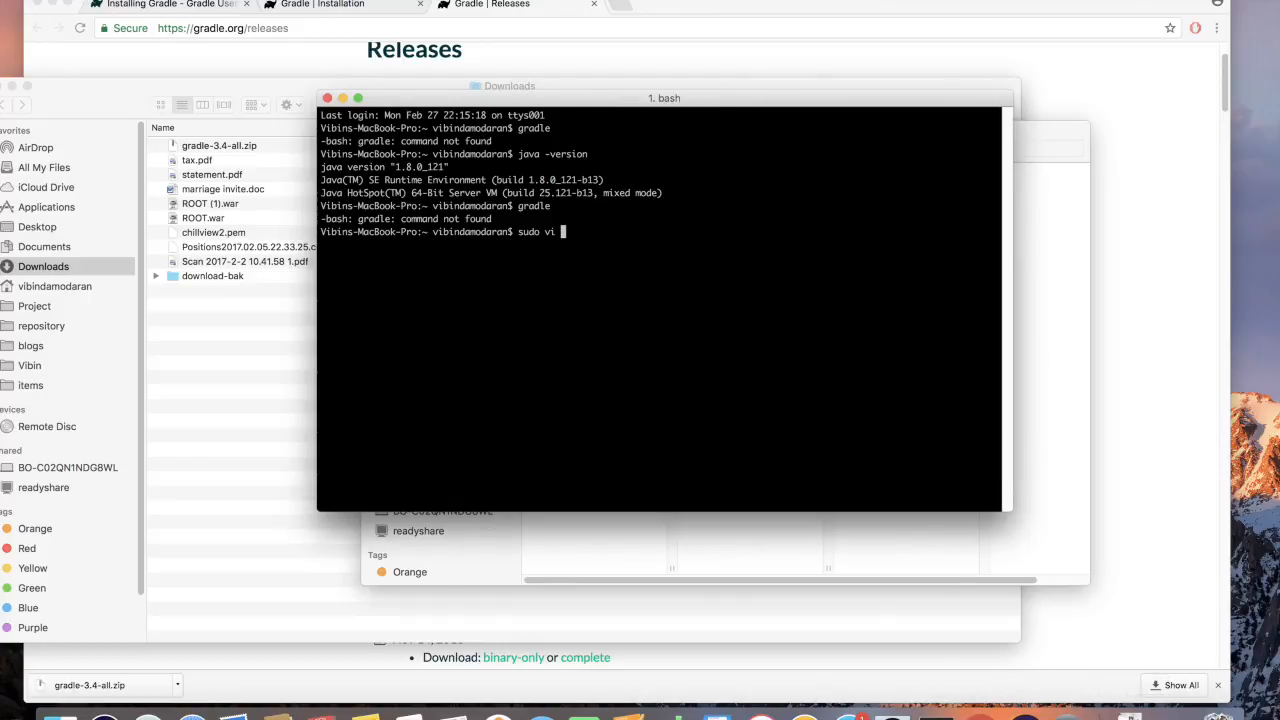
type("~/.")
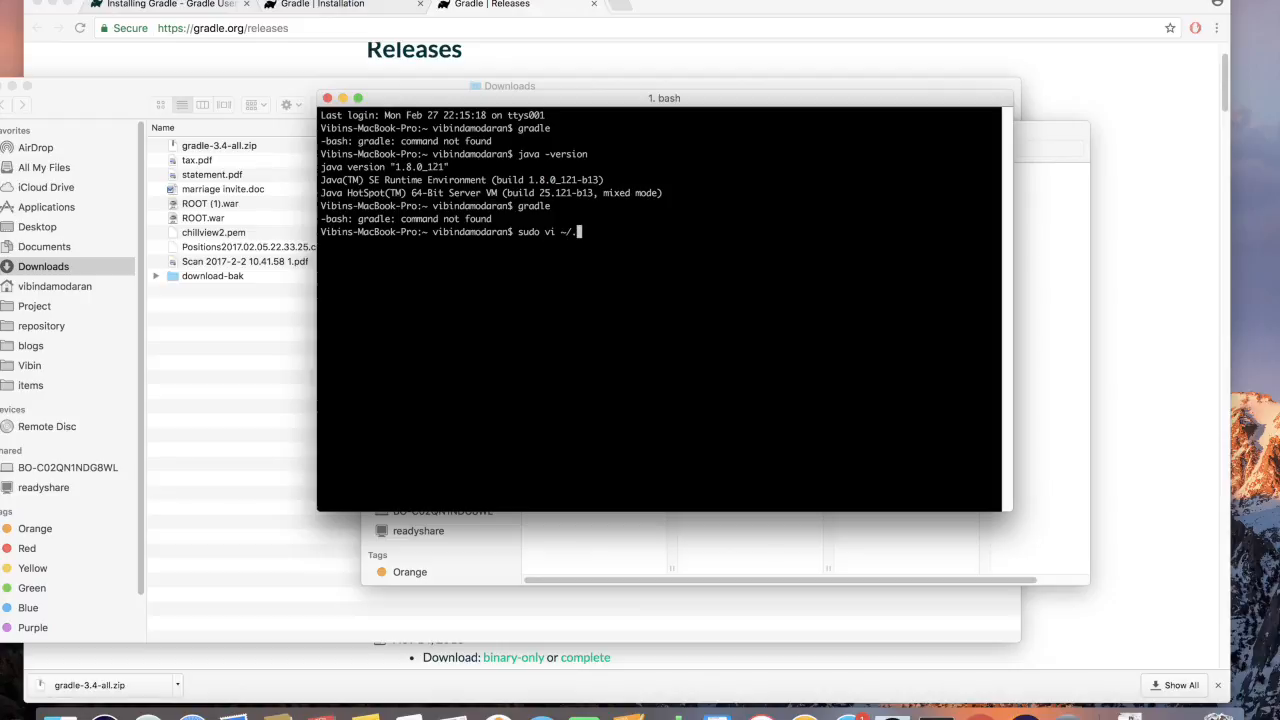
type("bash_profile")
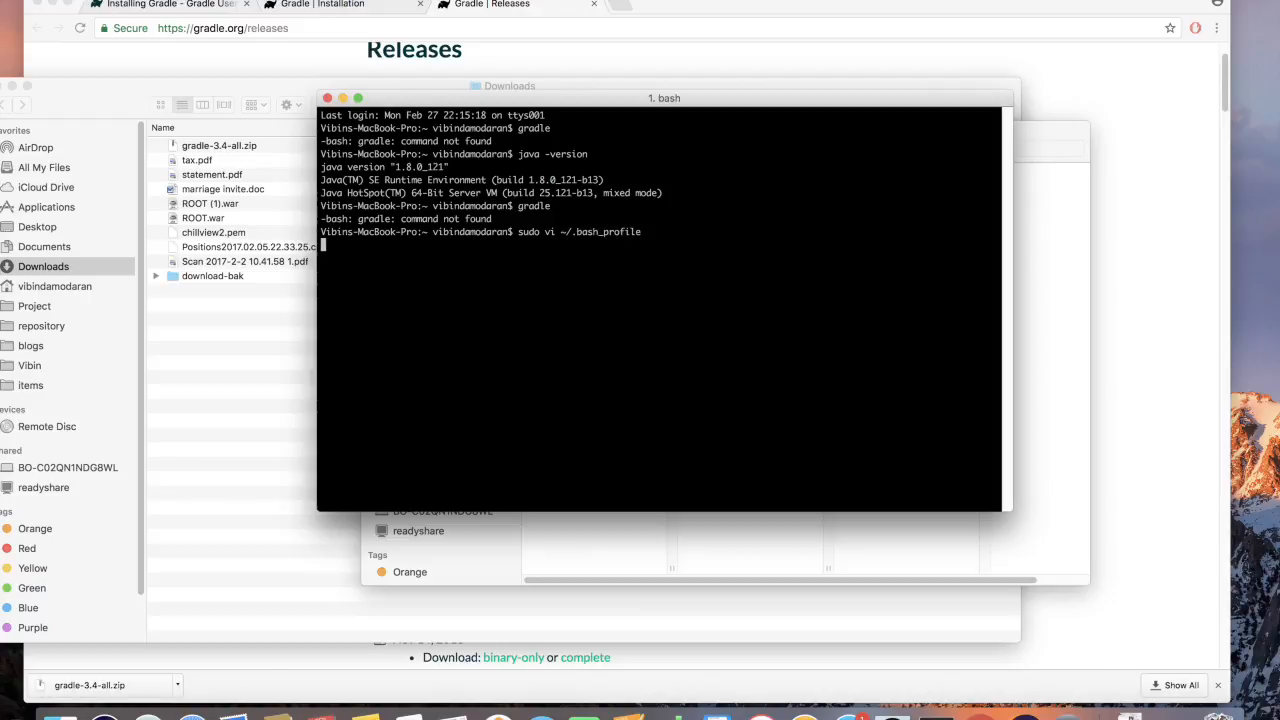
key("Return")
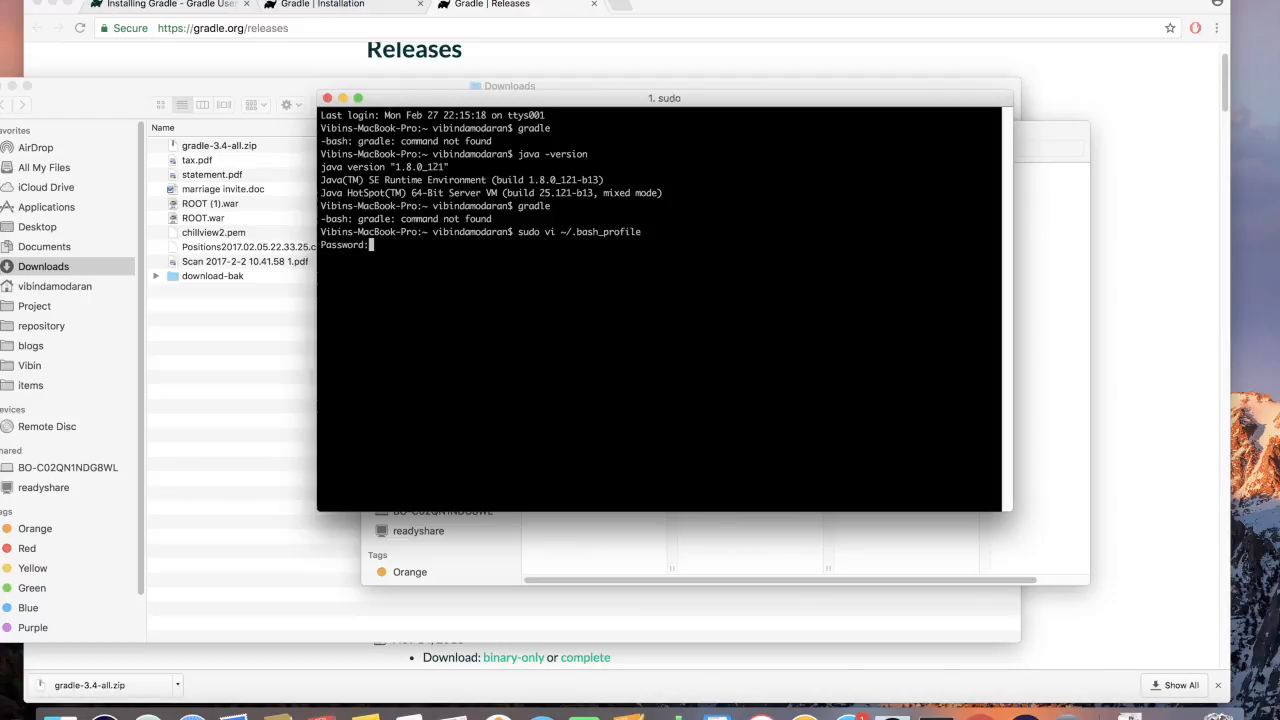
key("Return")
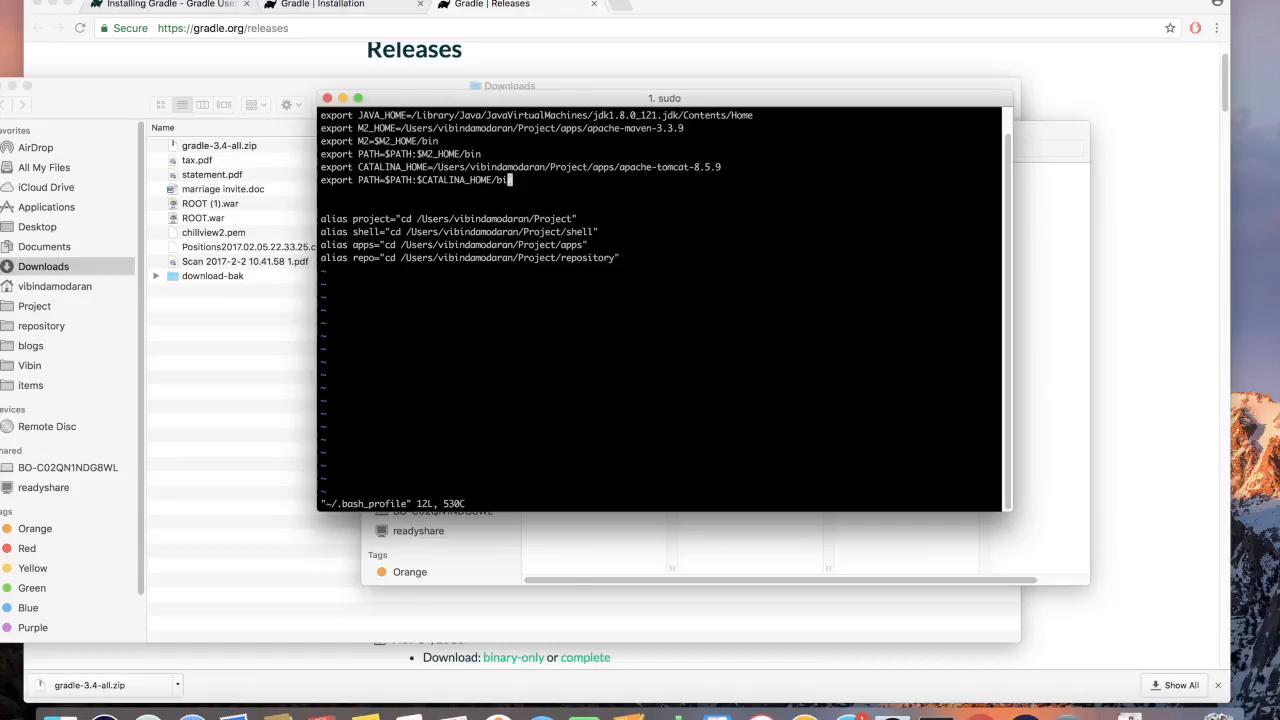
Step: In insert mode add 'export GRADLE_HOME=' for apps/gradle-3.4, checking the path in Finder
key("i")
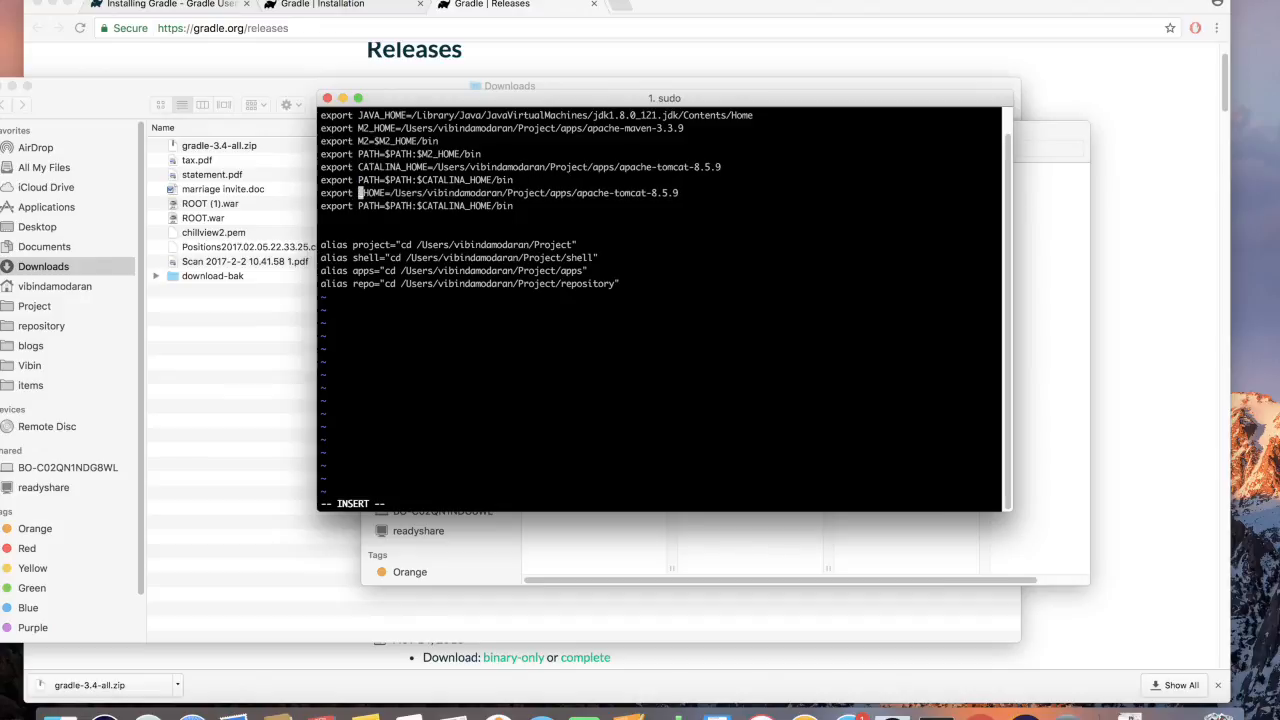
type("GRADLE_HOME")
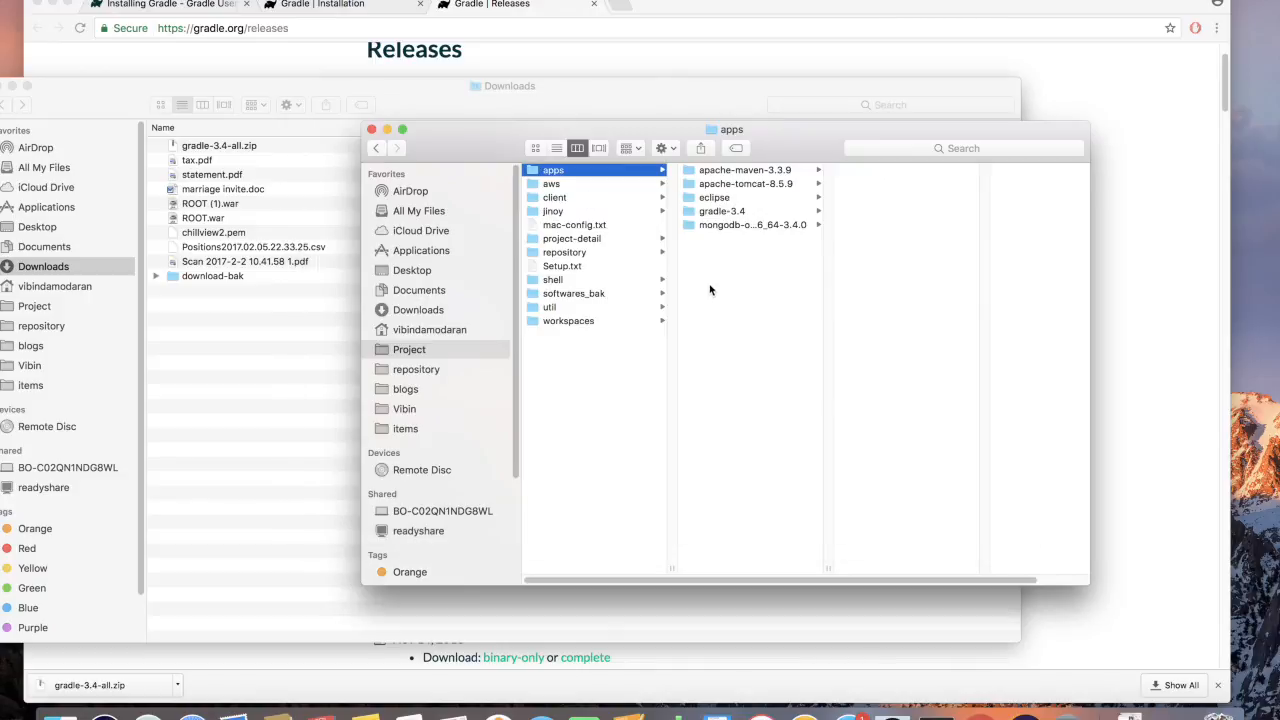
left_click(722, 212)
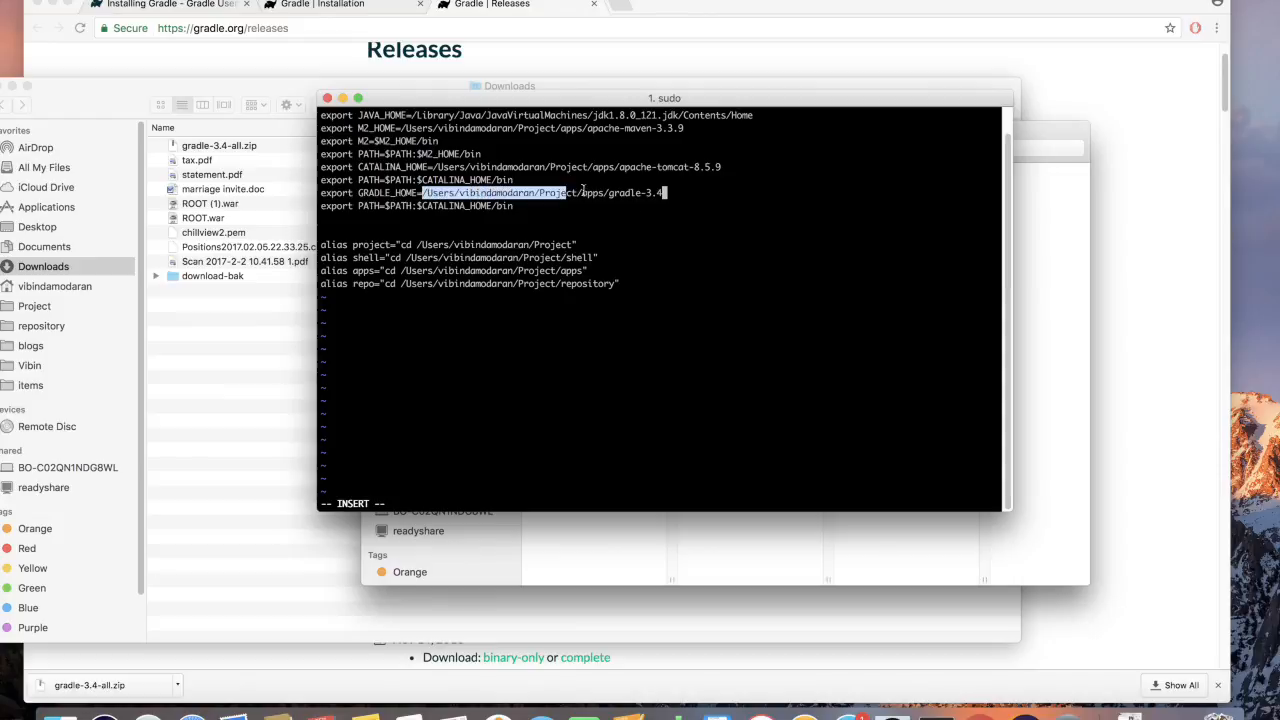
Step: Add 'export PATH=$PATH:$GRADLE_HOME/bin' and save the profile with :wq
left_click(784, 244)
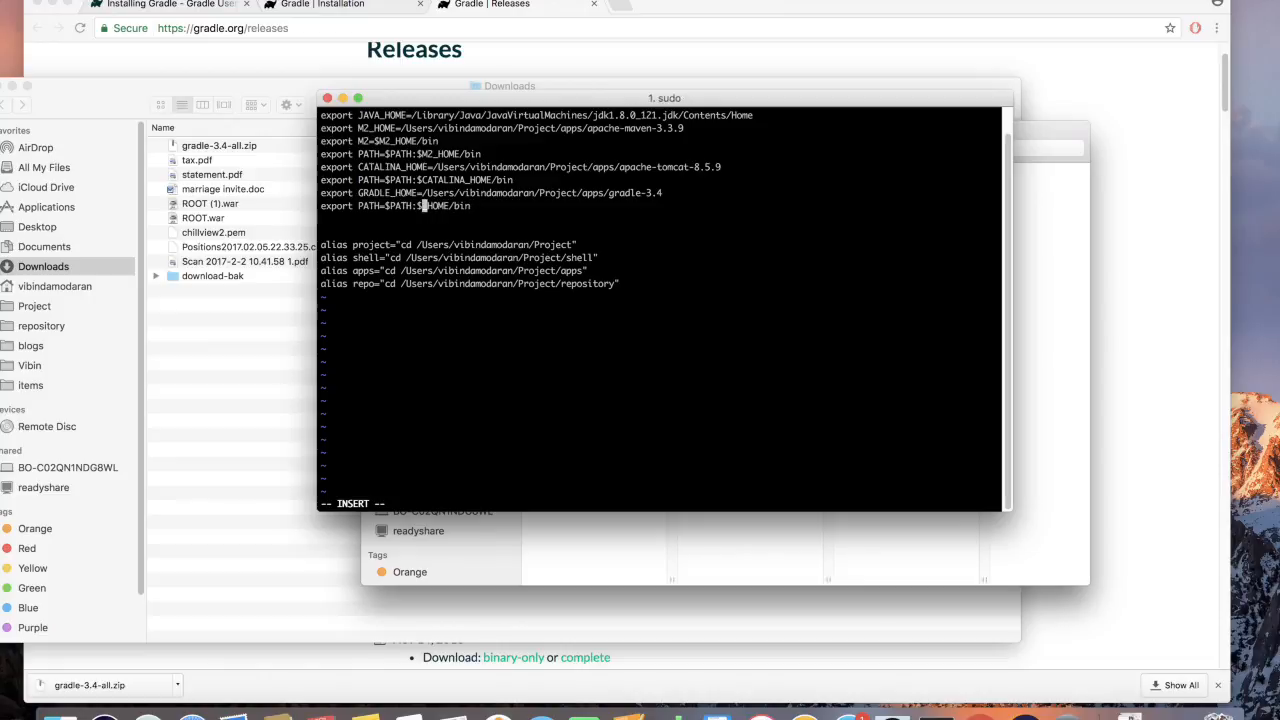
type("GRADLE_")
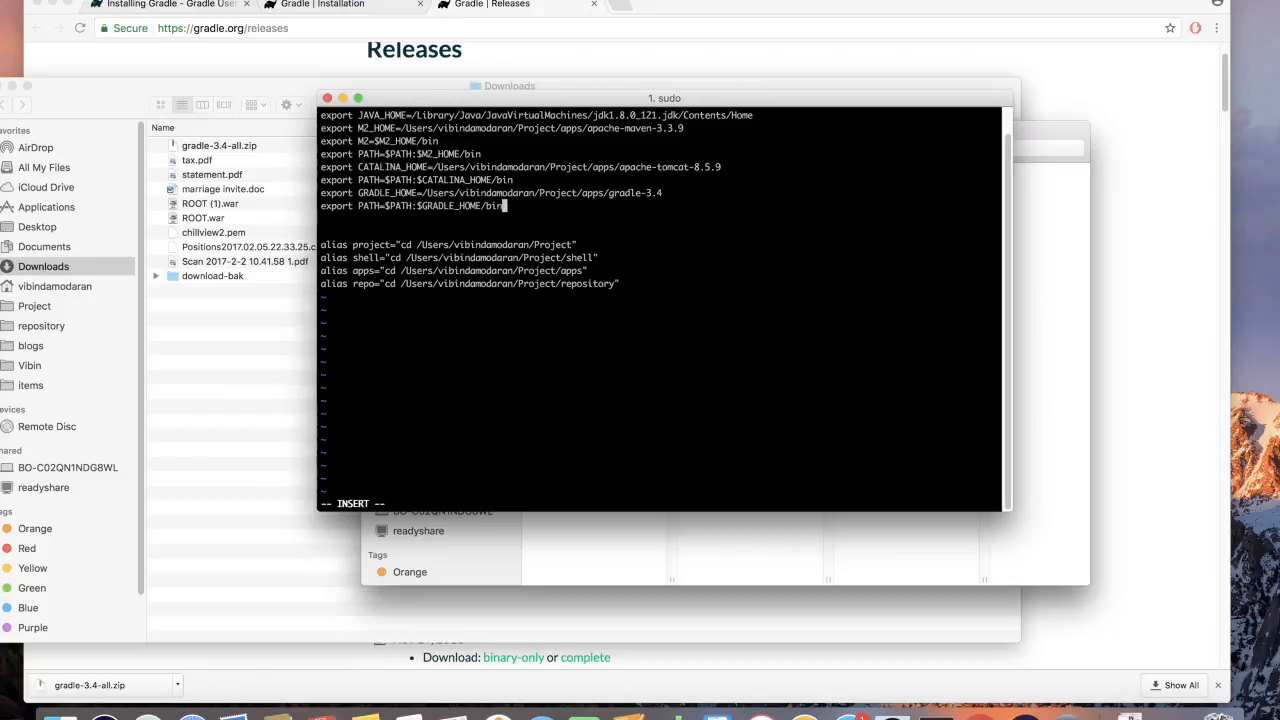
key("Escape")
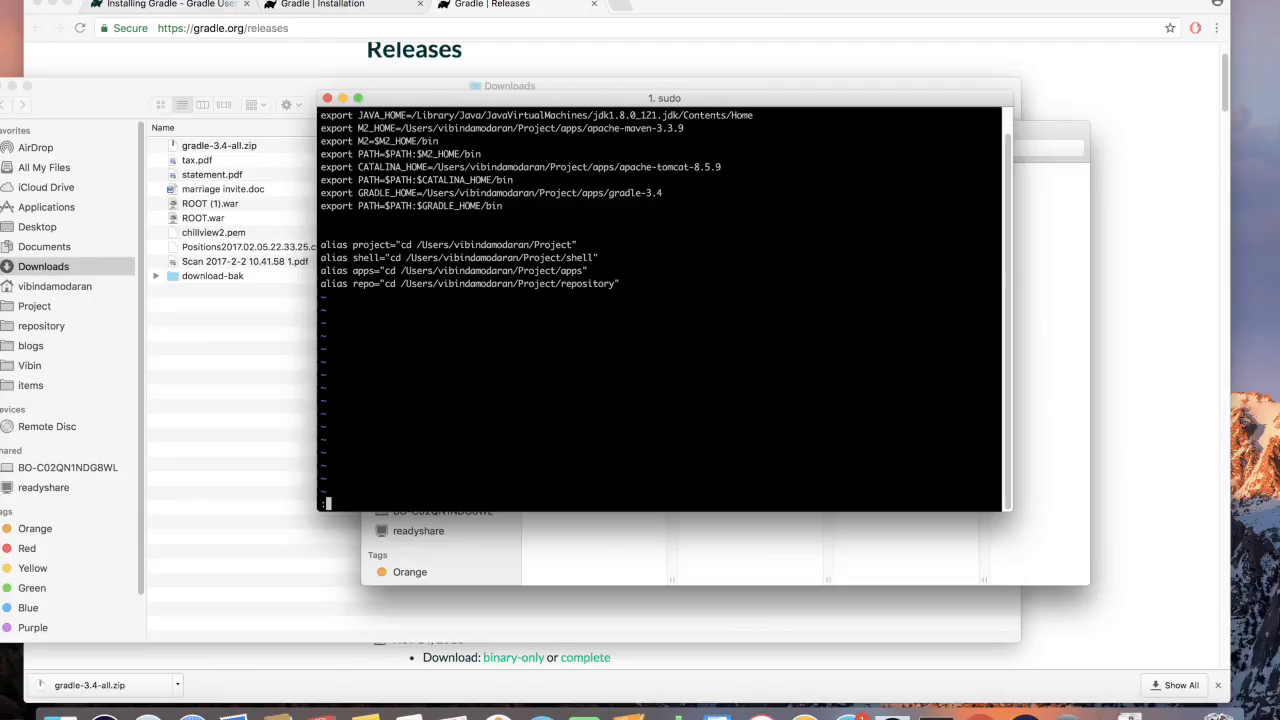
type(":wq")
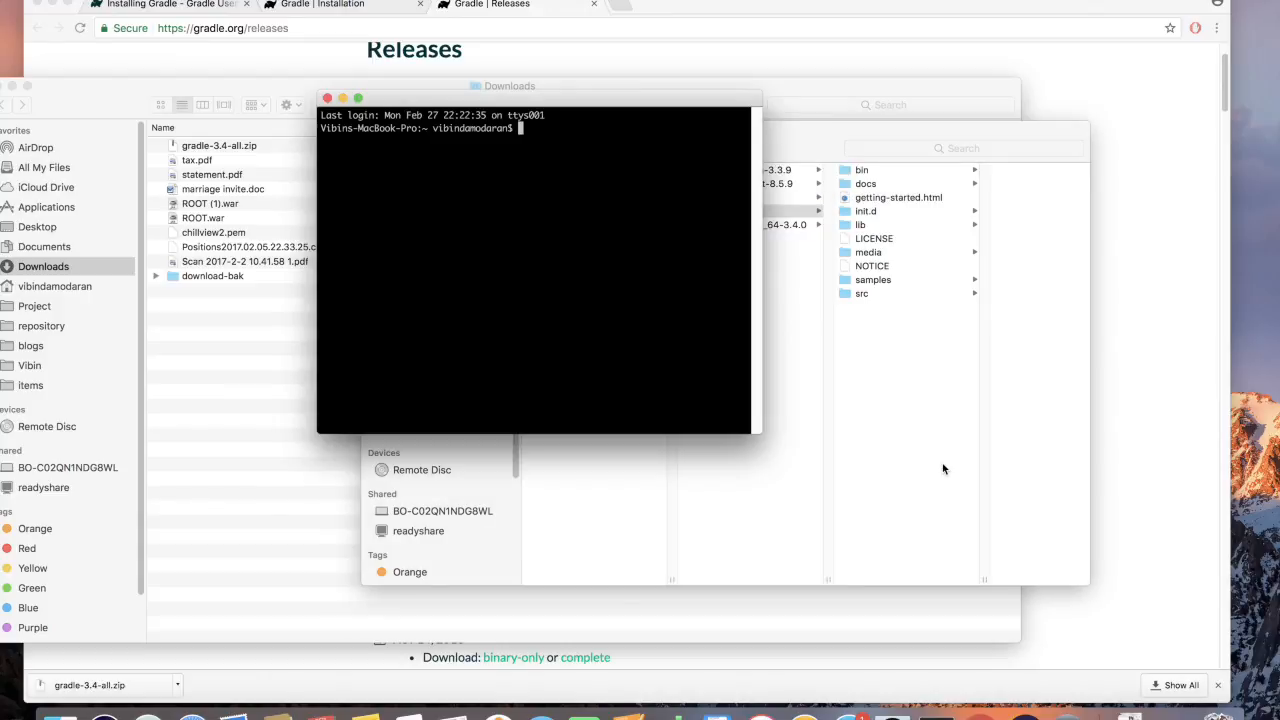
Step: Run gradle successfully showing Gradle 3.4's welcome, then enter 'gradle --version'
type("gradle")
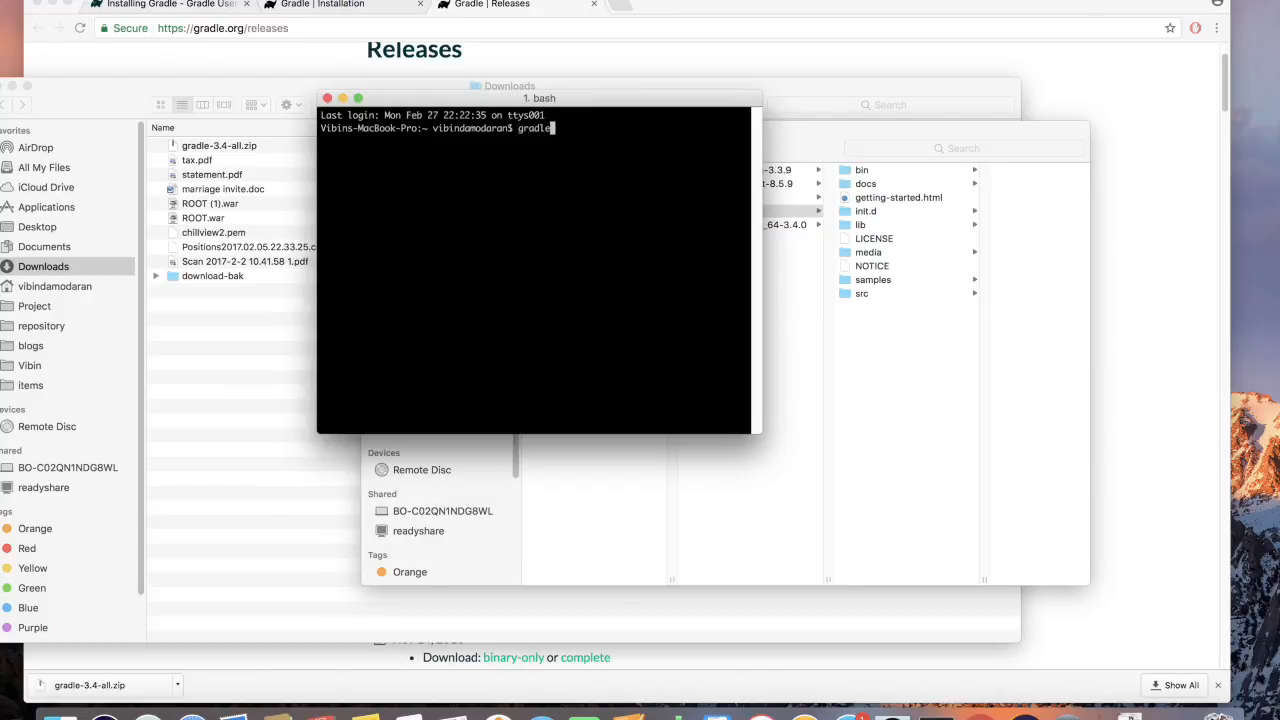
key("Return")
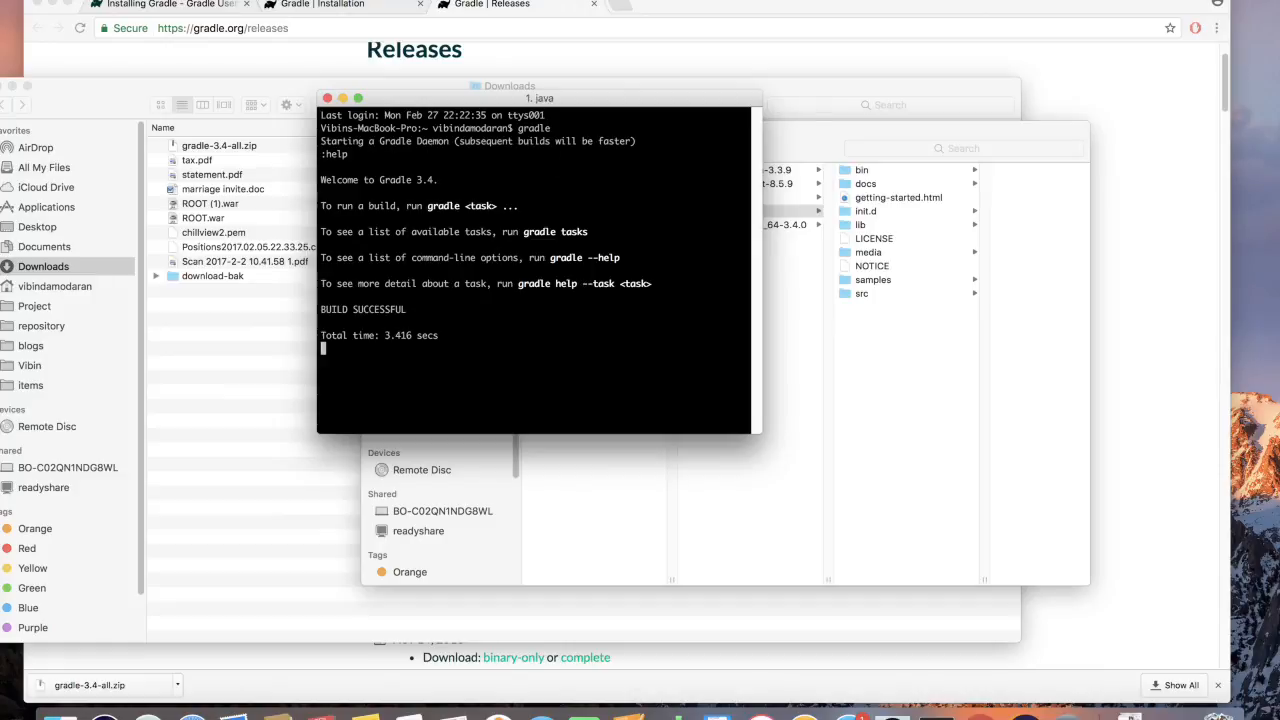
type("gr")
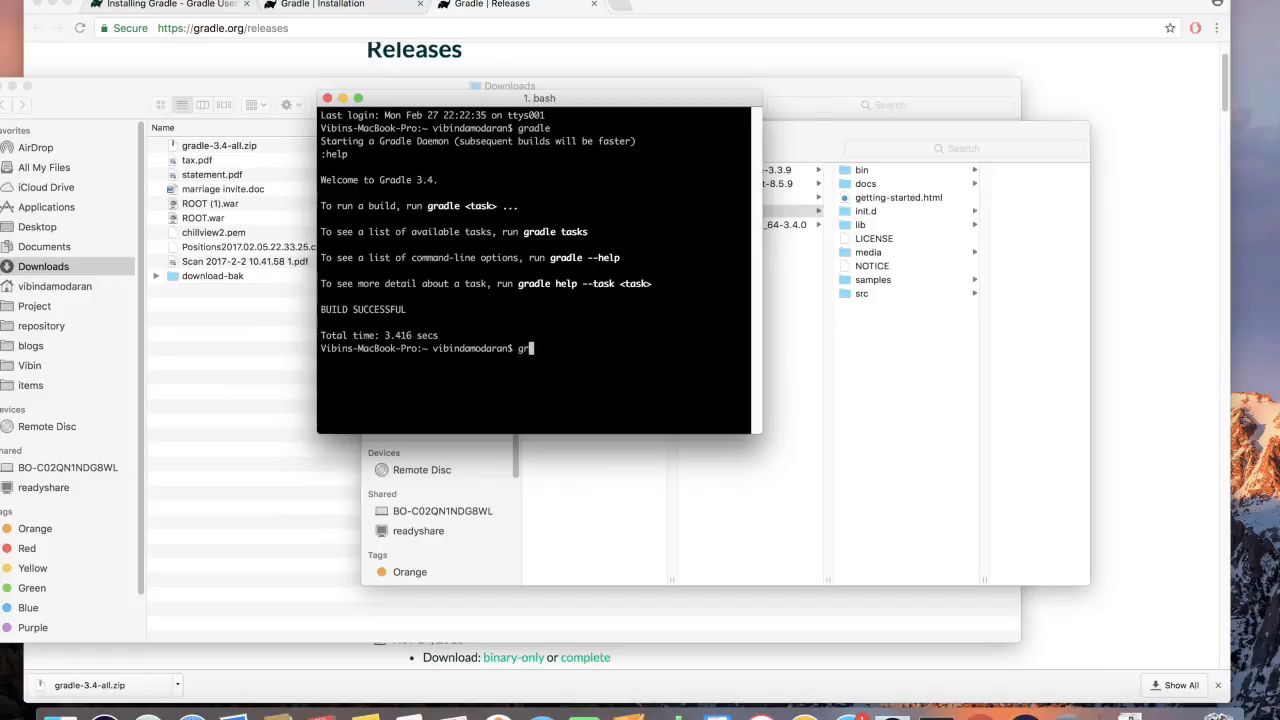
type("adle --version")
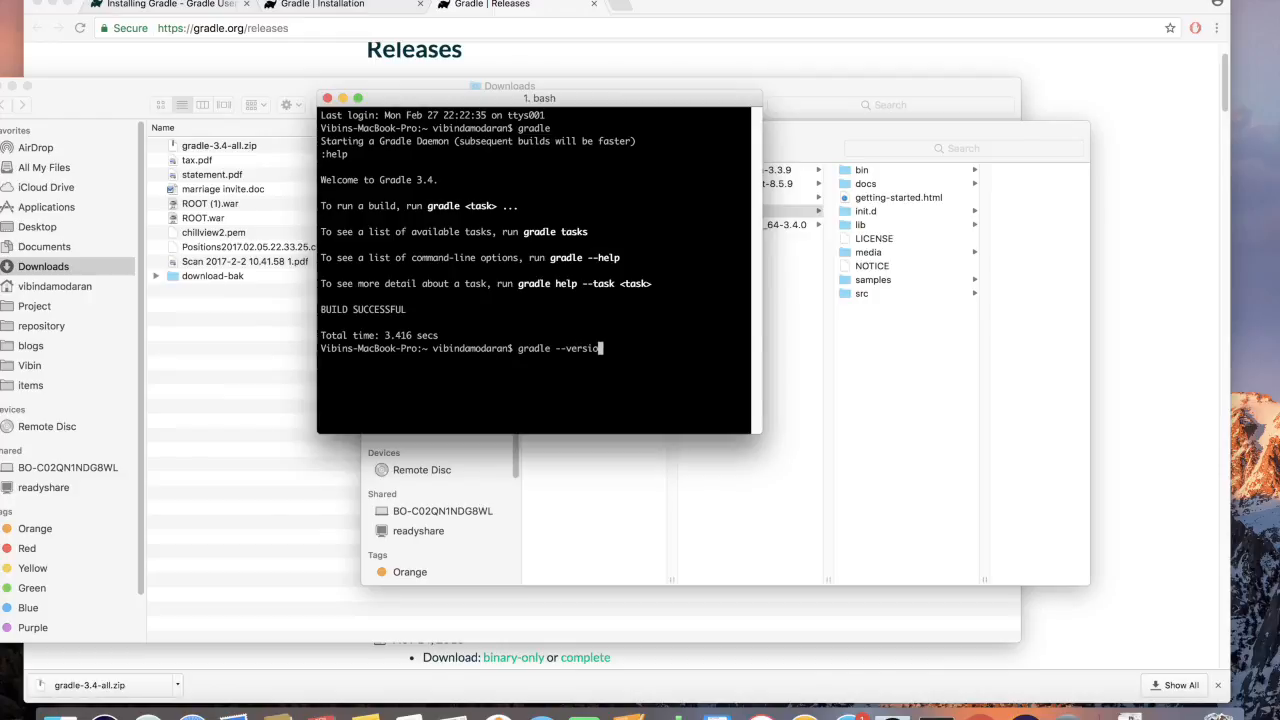